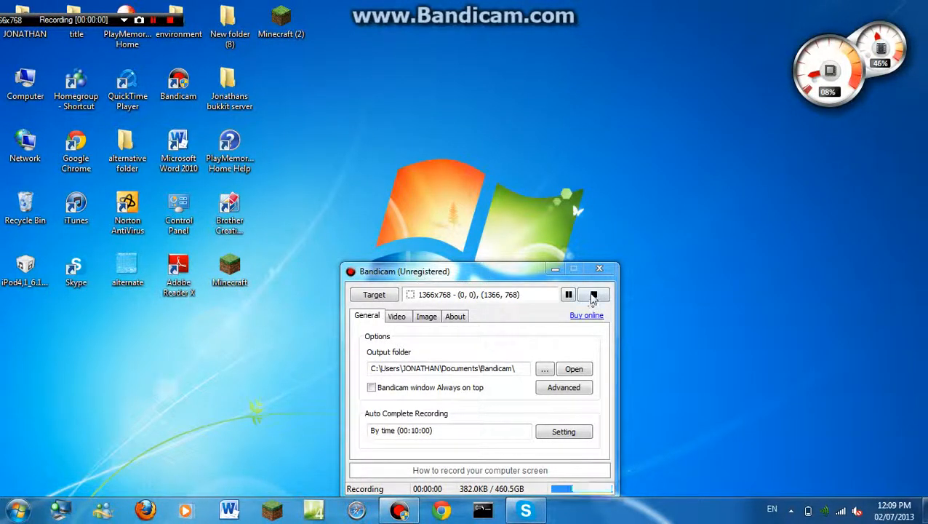
Keep Bandicam recording the full 1366x768 desktop and minimize it to the system tray
left_click(593, 294)
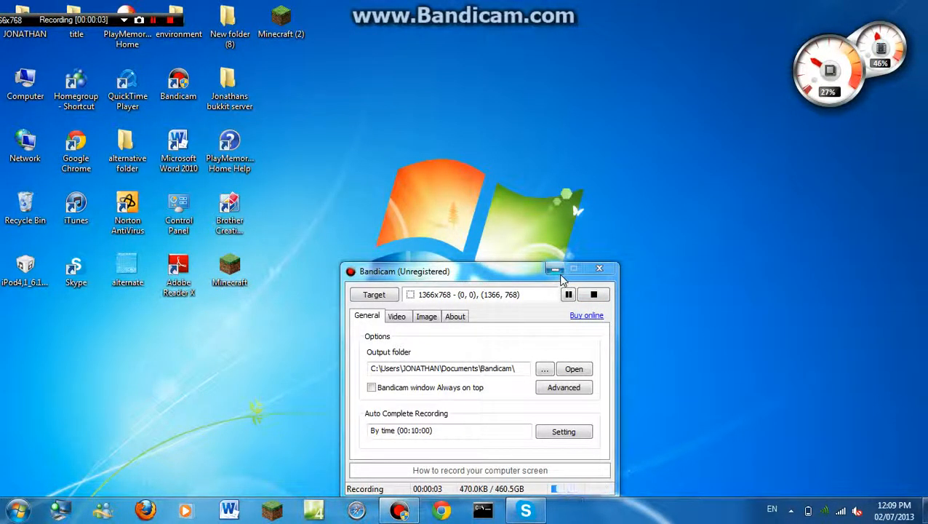
mouse_move(555, 268)
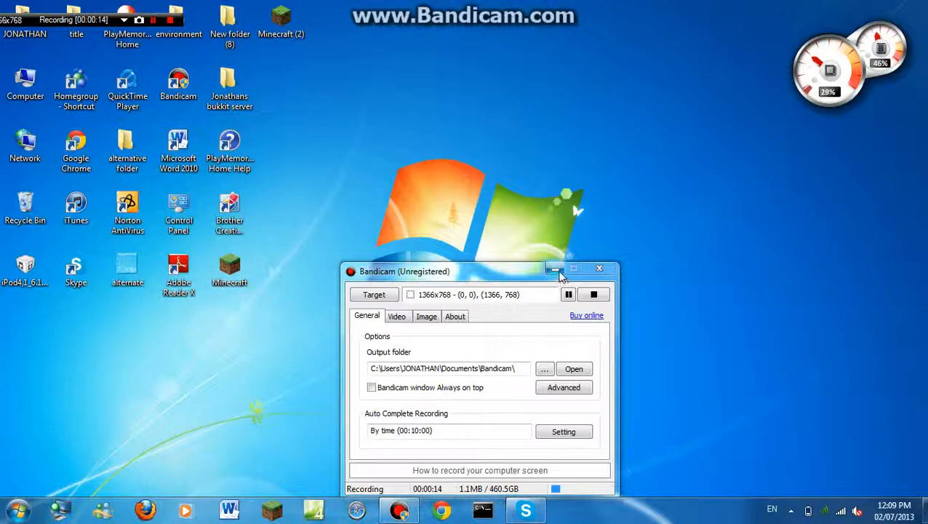
left_click(555, 271)
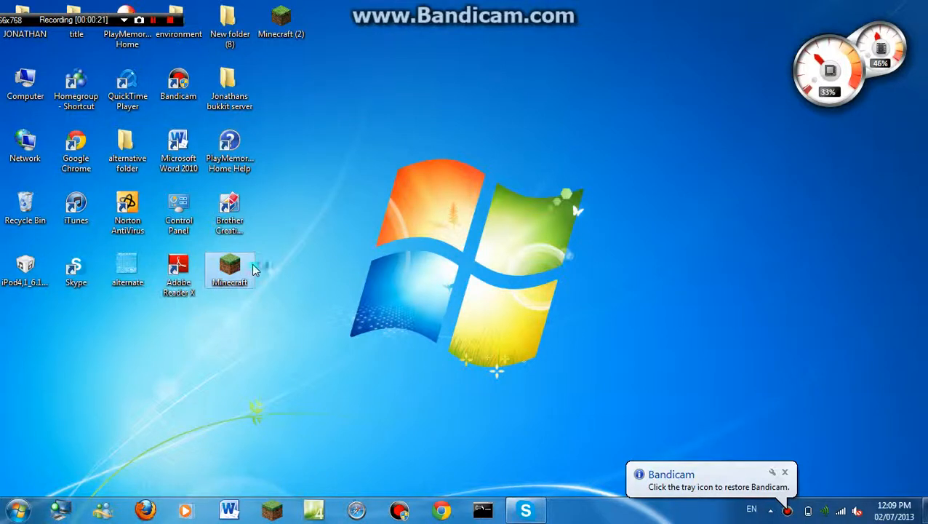
mouse_move(265, 229)
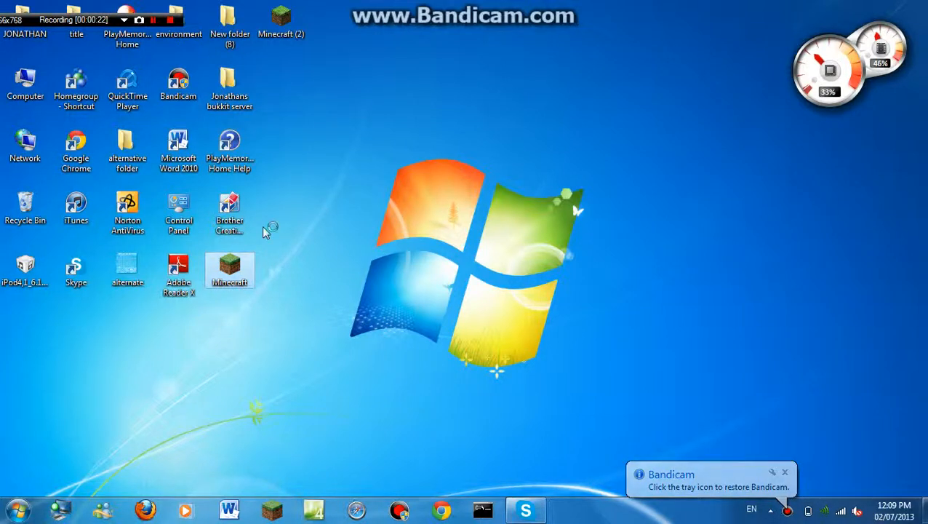
Close the old launcher and let the unverified Minecraft (2) launcher run past the security warning
double_click(229, 269)
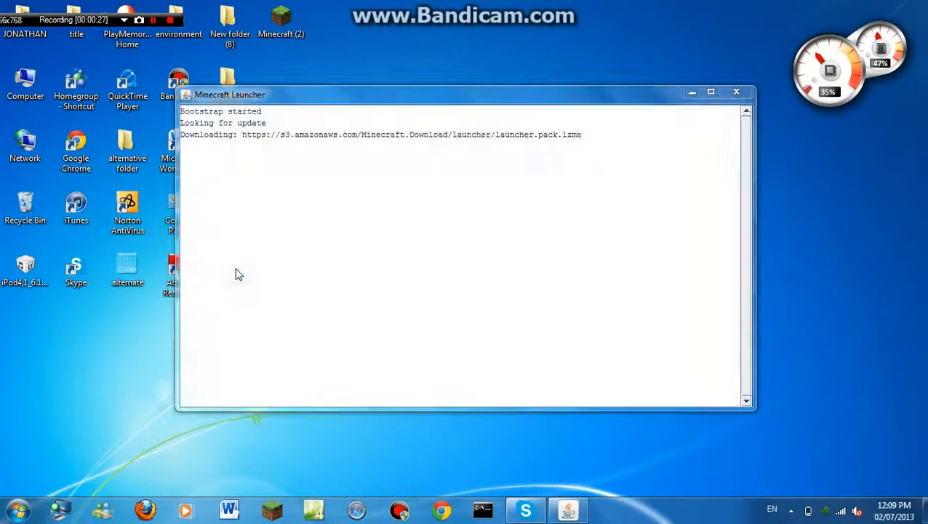
left_click(735, 92)
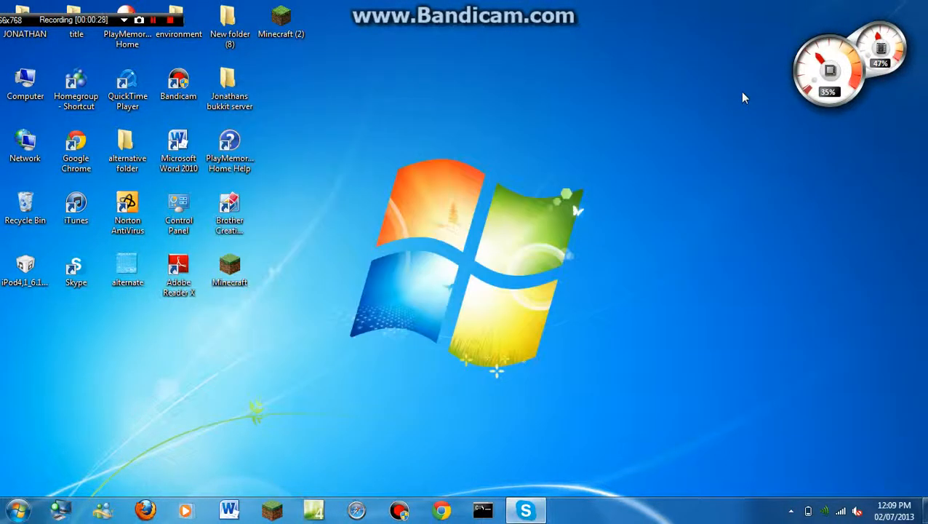
double_click(281, 21)
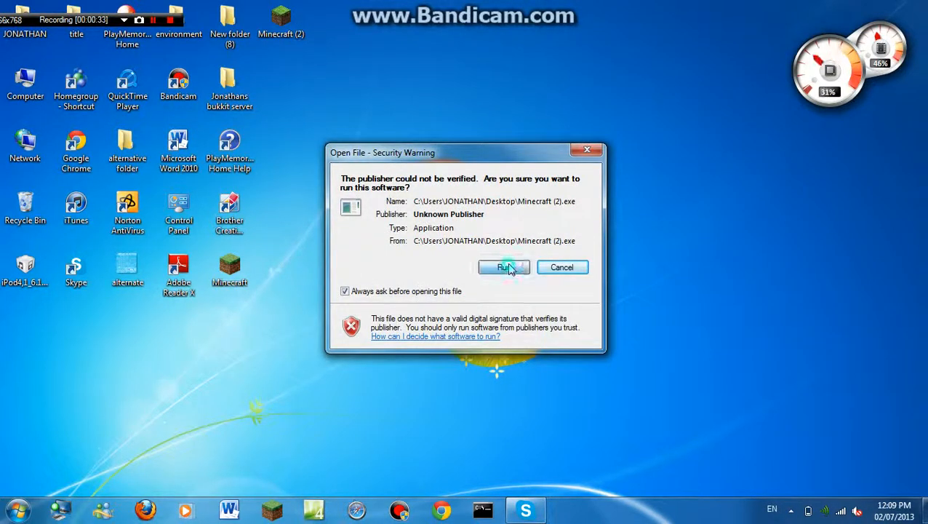
left_click(505, 267)
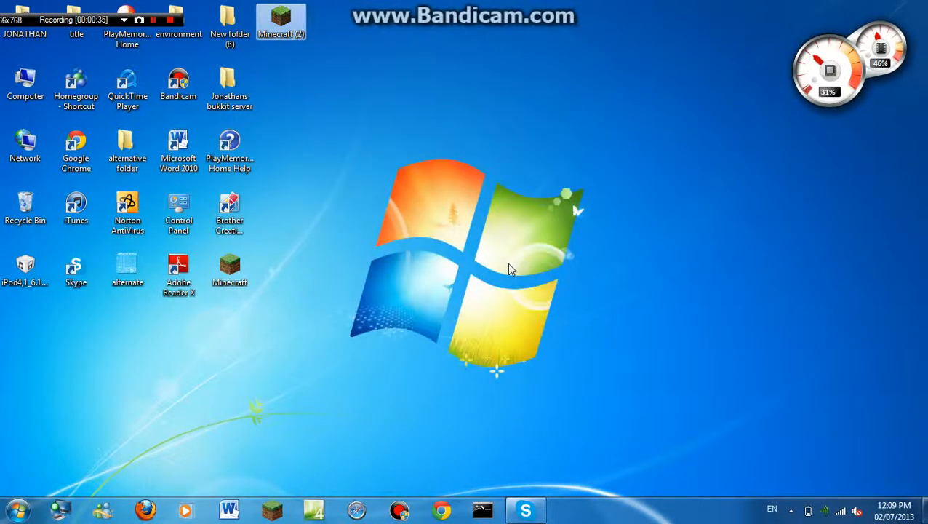
Open the Minecraft (2) launcher, log in, and maximize the loading game window
double_click(229, 269)
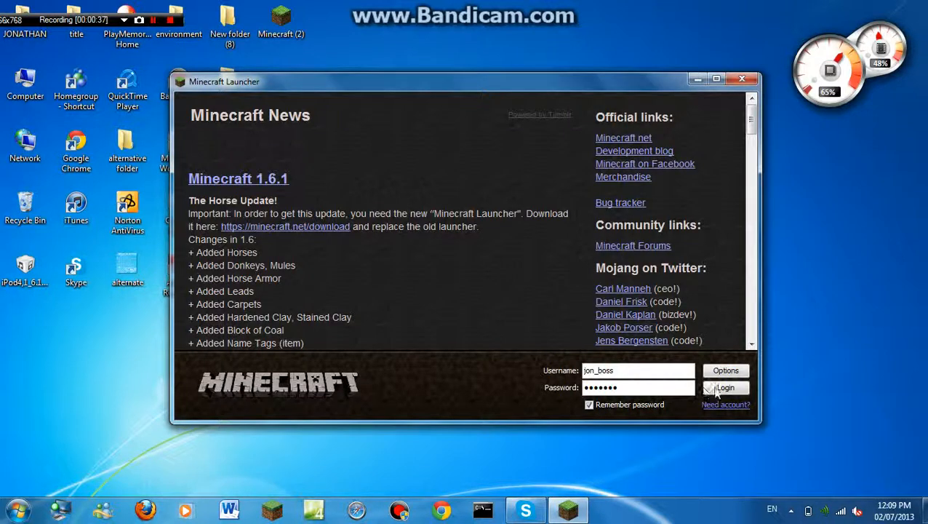
left_click(726, 387)
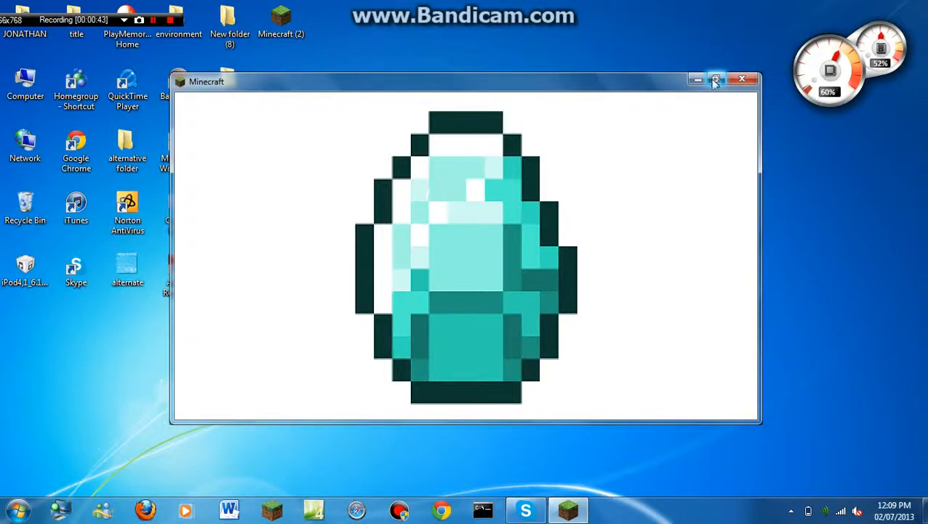
left_click(716, 79)
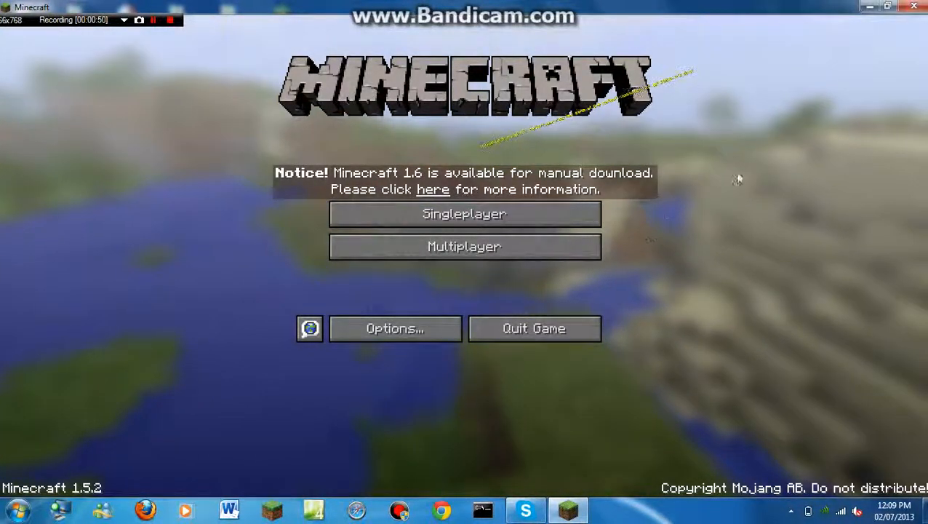
mouse_move(396, 142)
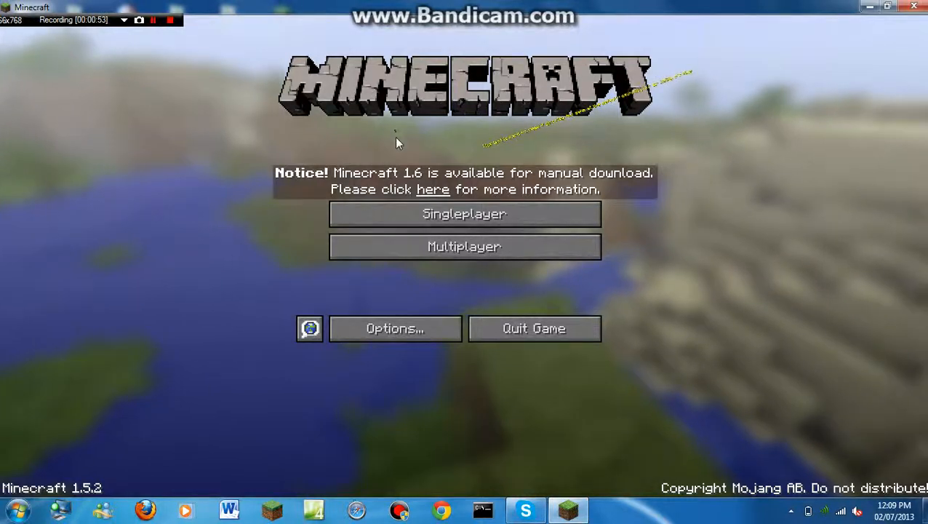
Follow the Minecraft 1.6 notice's 'here' link to the Mojang 'Horse Update' page
left_click(433, 189)
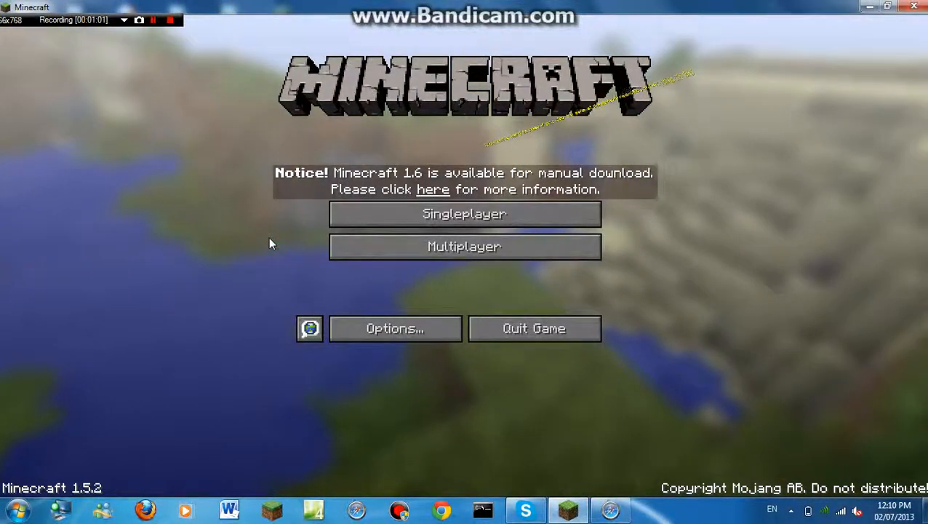
left_click(432, 189)
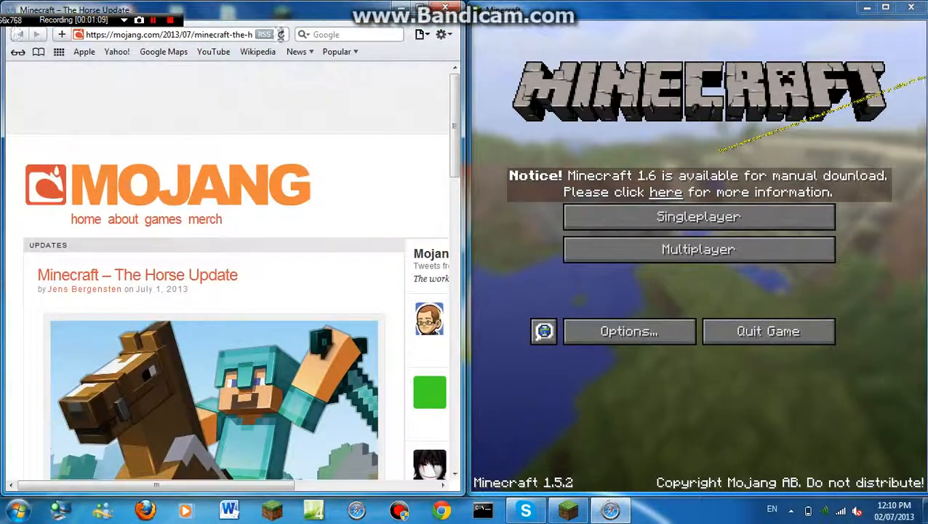
Search Google for minecraft.net and open the official Minecraft site result
left_click(349, 34)
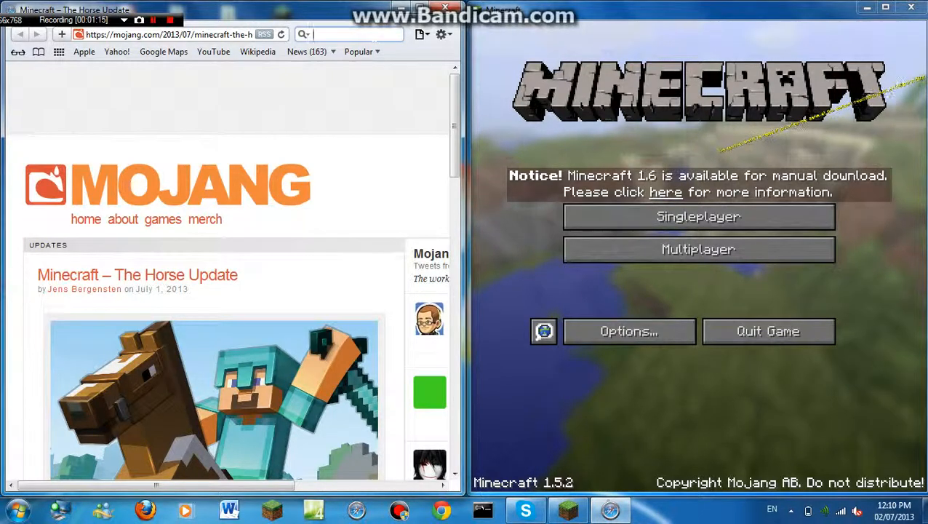
type("minecraft.net")
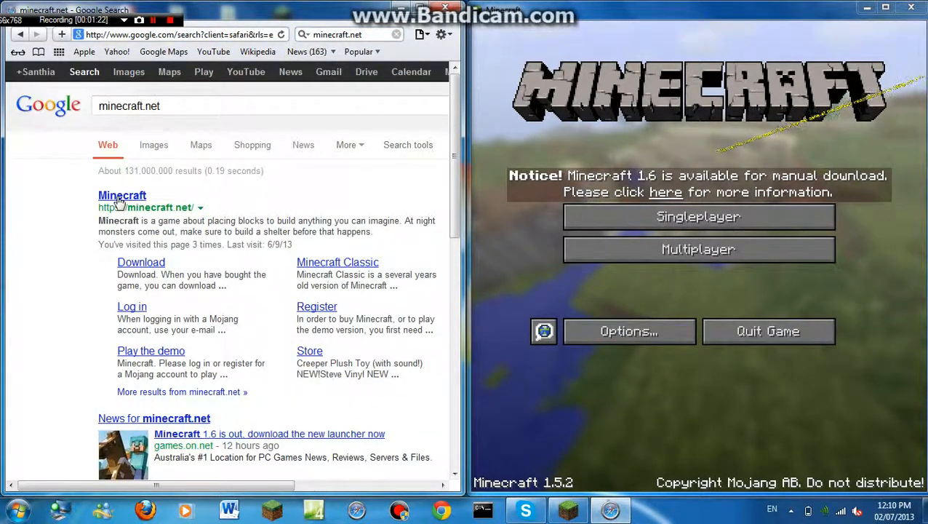
left_click(122, 195)
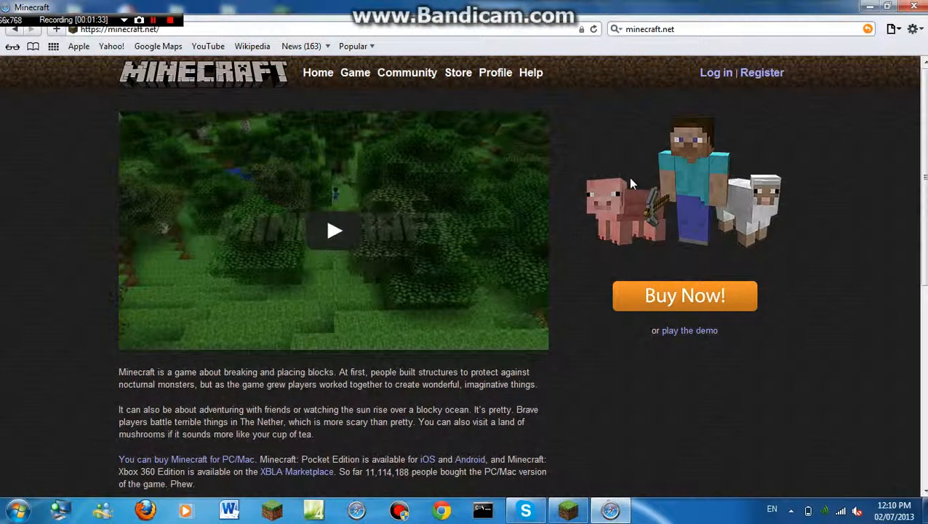
mouse_move(700, 317)
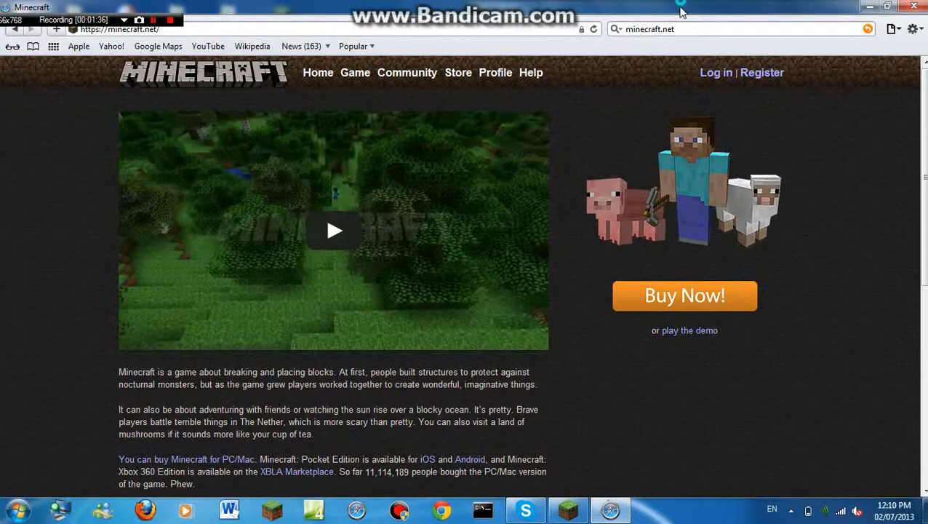
Close the Minecraft game window and reload minecraft.net through a fresh Safari search
left_click(886, 8)
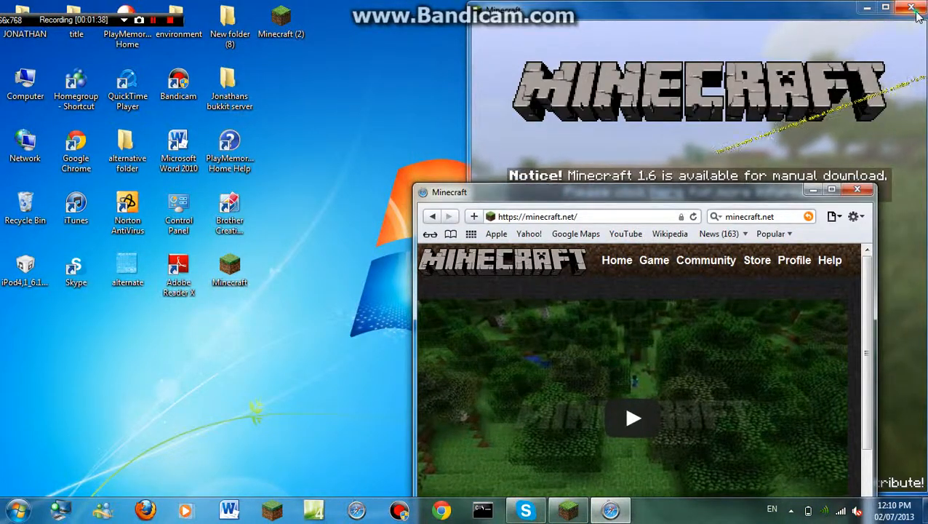
left_click(913, 8)
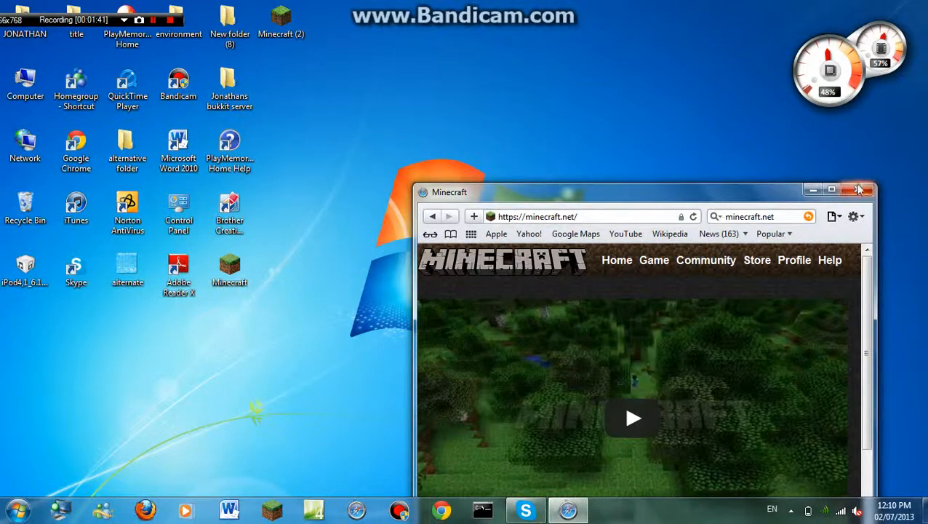
left_click(861, 190)
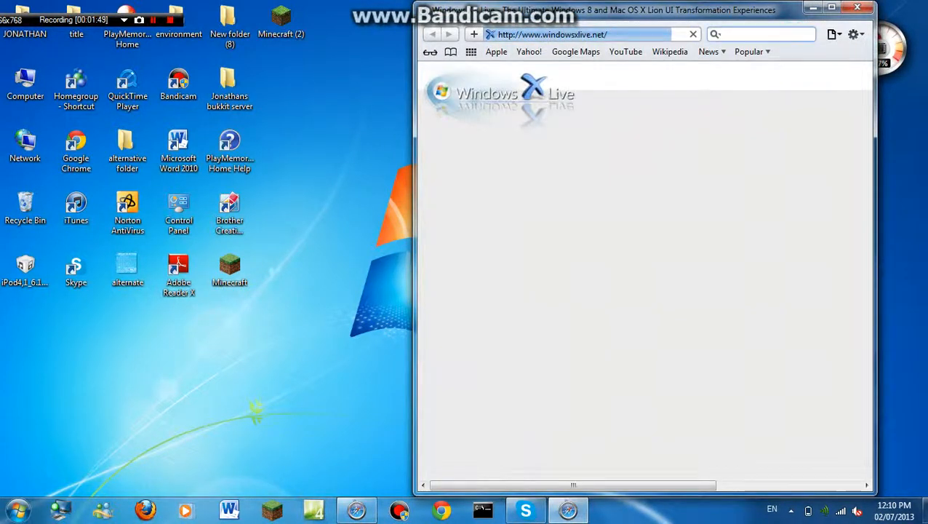
type("minecraft.net")
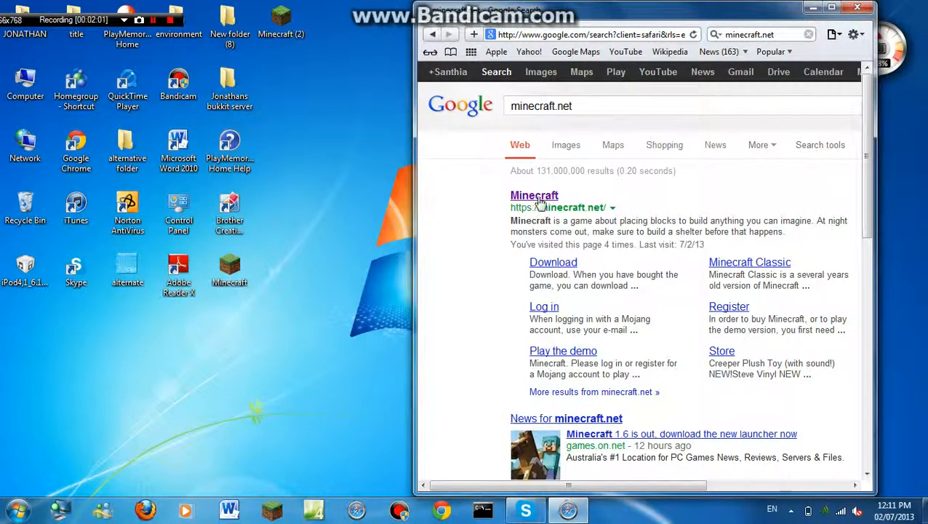
left_click(534, 195)
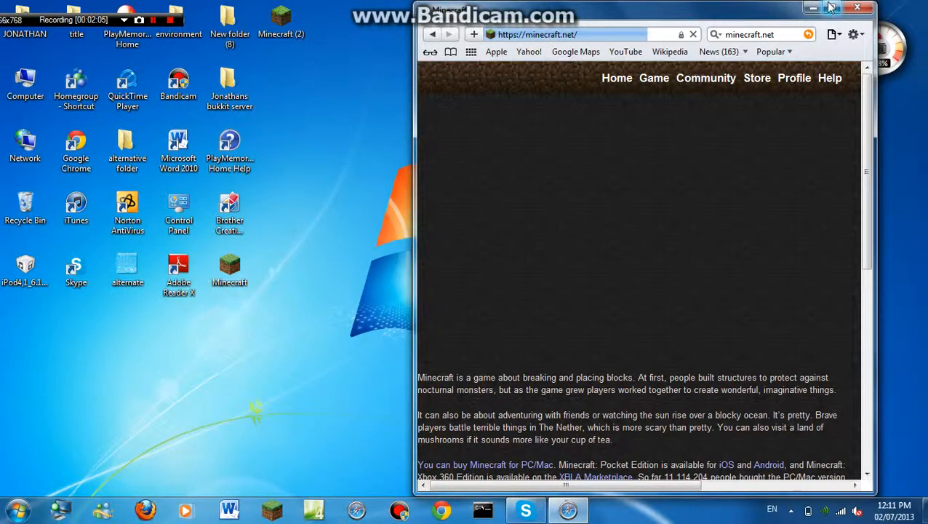
Maximize Safari, open the minecraft.net login page, and enter the username 'jon_boss'
left_click(825, 8)
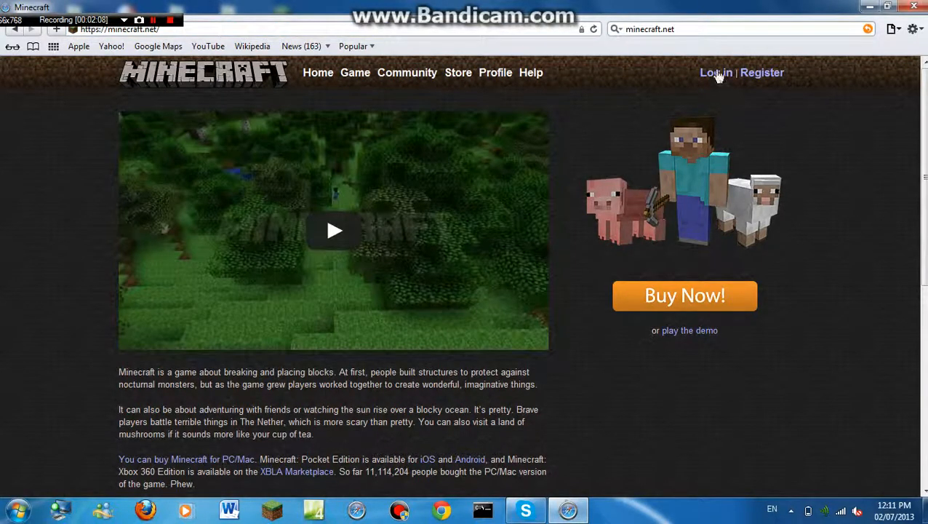
left_click(715, 72)
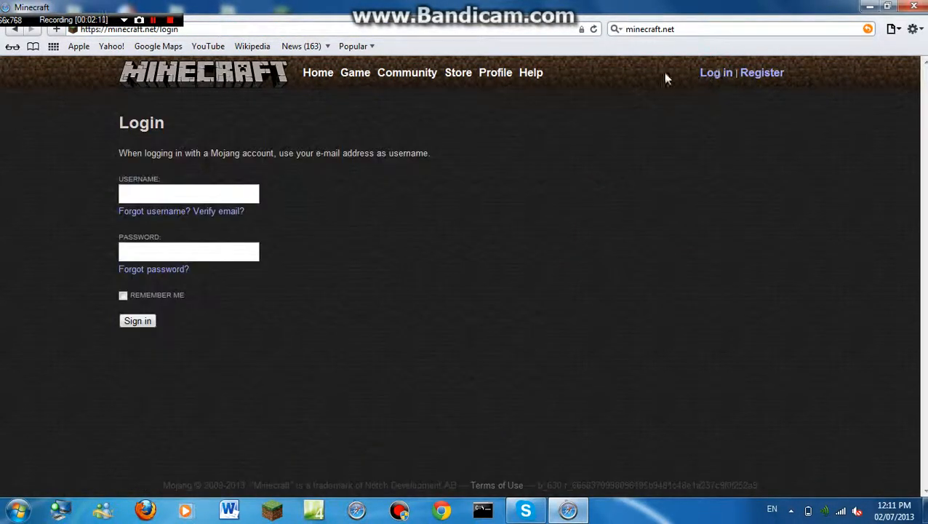
mouse_move(92, 86)
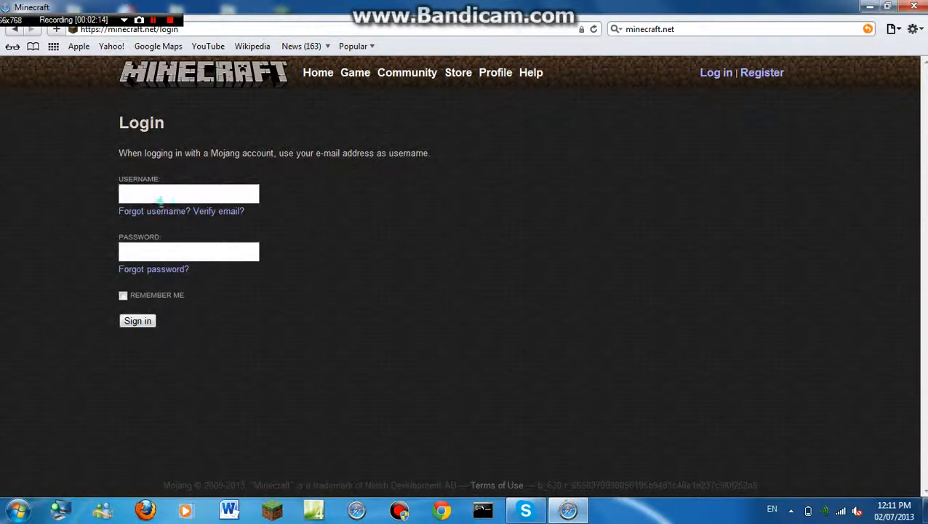
type("jon")
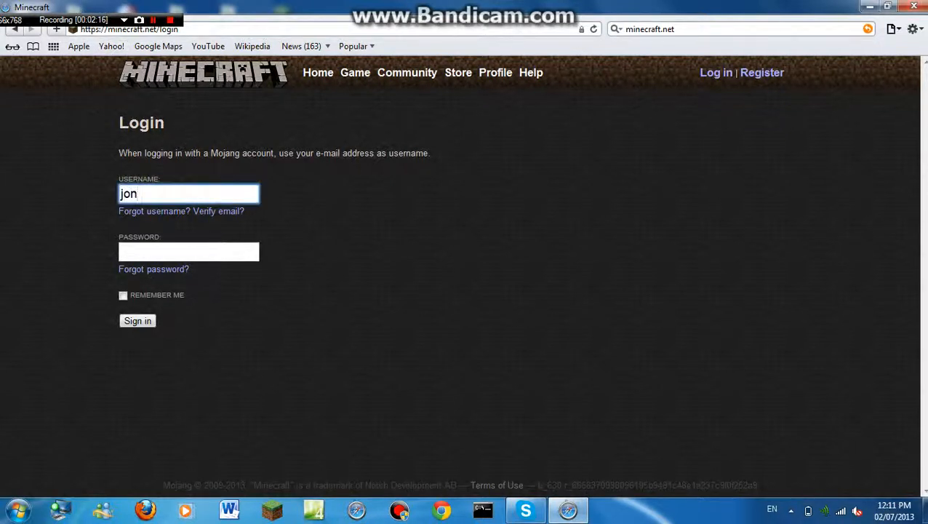
type("_boss")
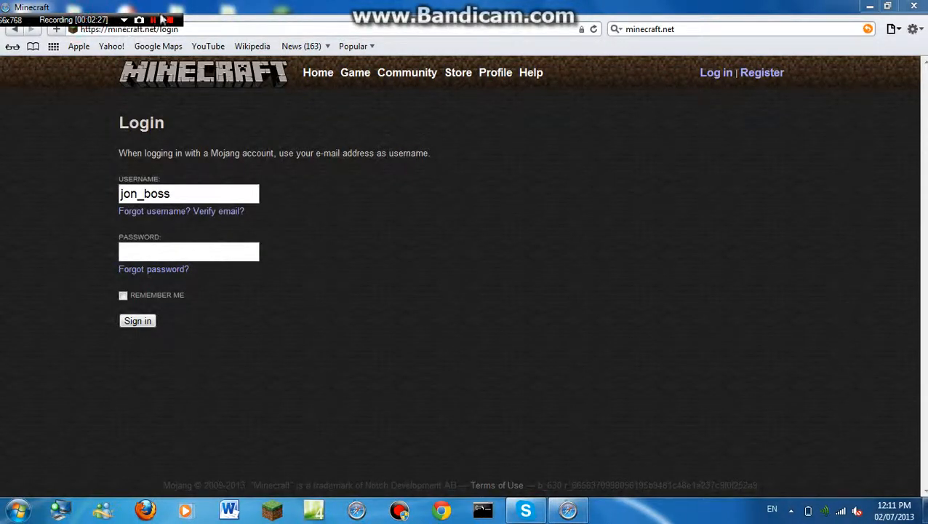
Sign in, go to the Download page, and show launchers for all platforms
left_click(137, 320)
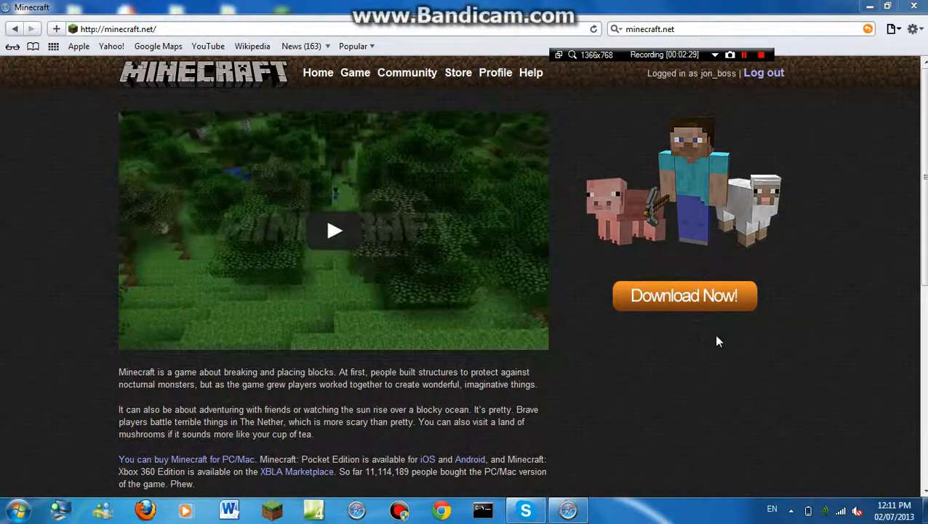
mouse_move(691, 327)
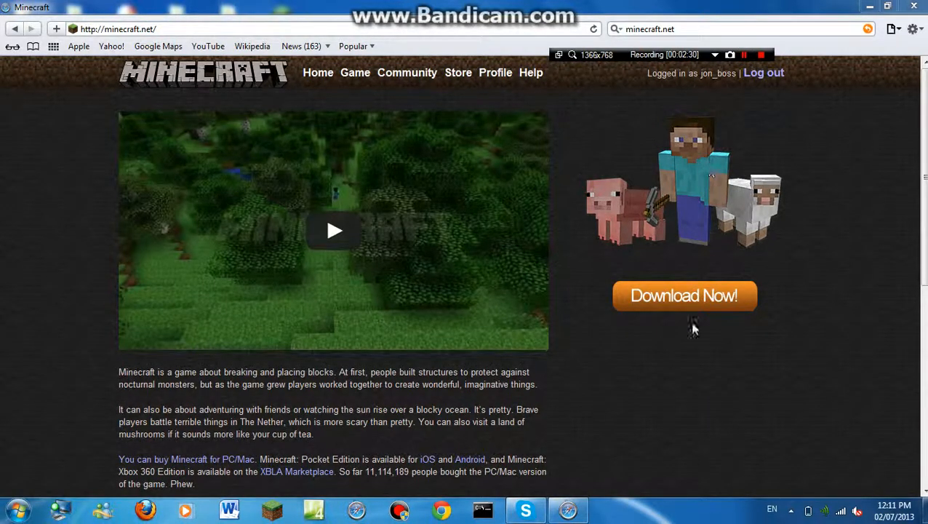
mouse_move(622, 351)
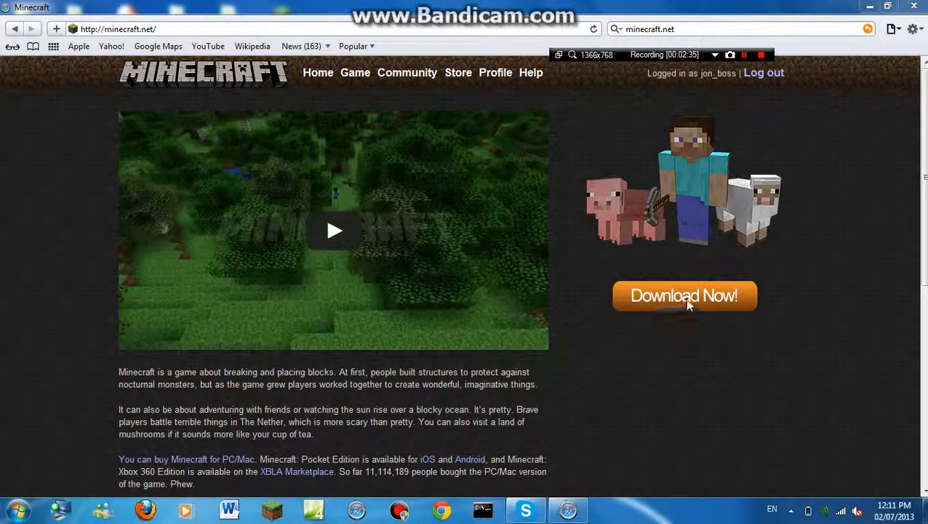
left_click(683, 295)
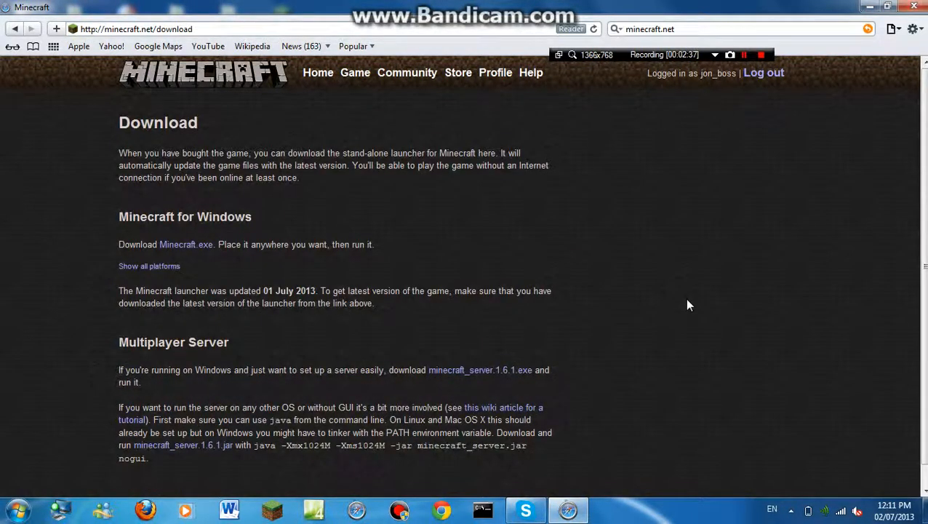
mouse_move(283, 224)
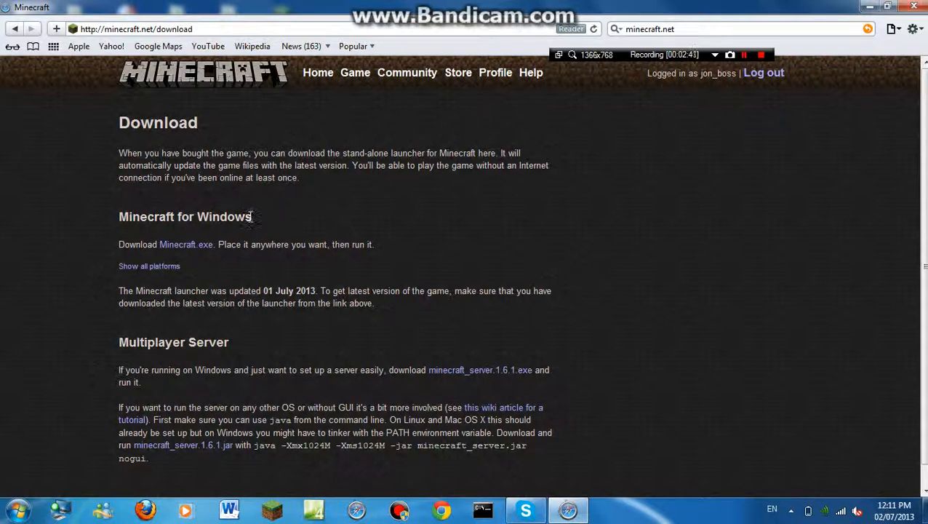
double_click(184, 216)
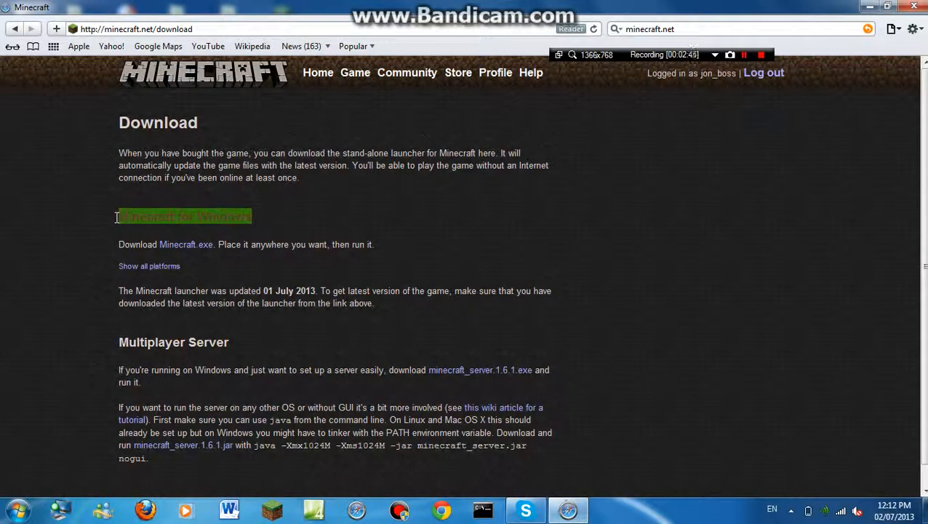
mouse_move(164, 216)
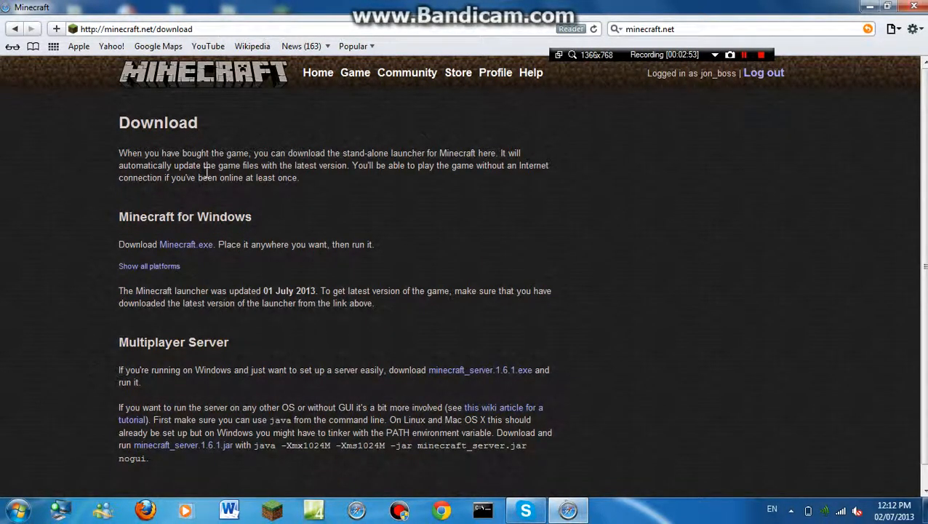
mouse_move(240, 212)
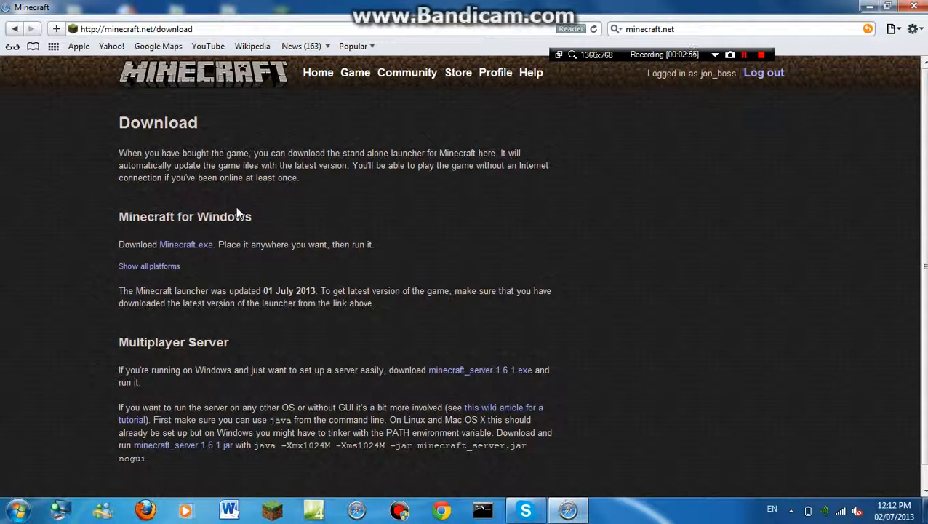
mouse_move(182, 216)
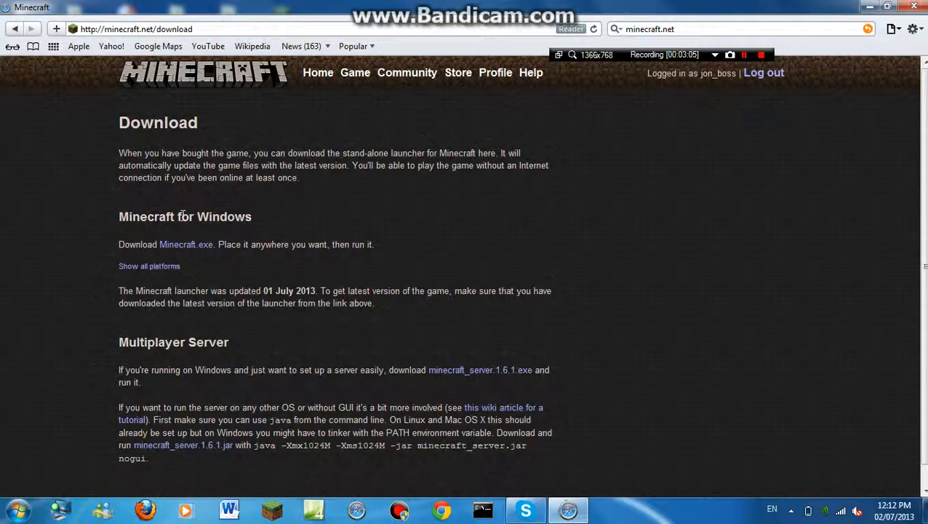
mouse_move(201, 258)
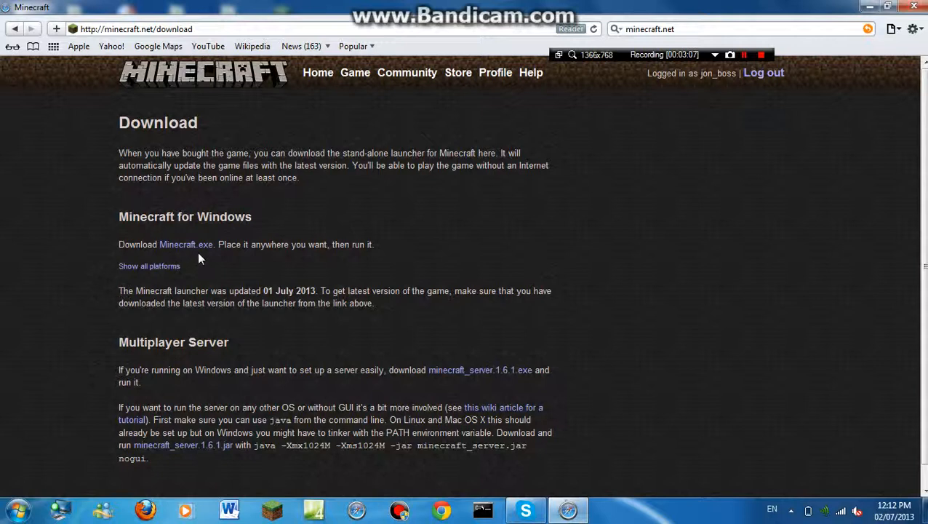
mouse_move(204, 251)
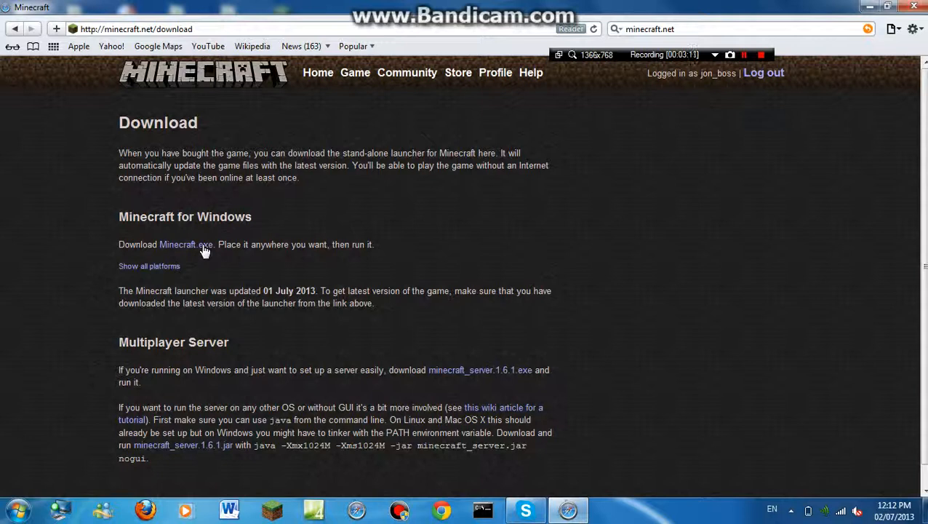
left_click(149, 266)
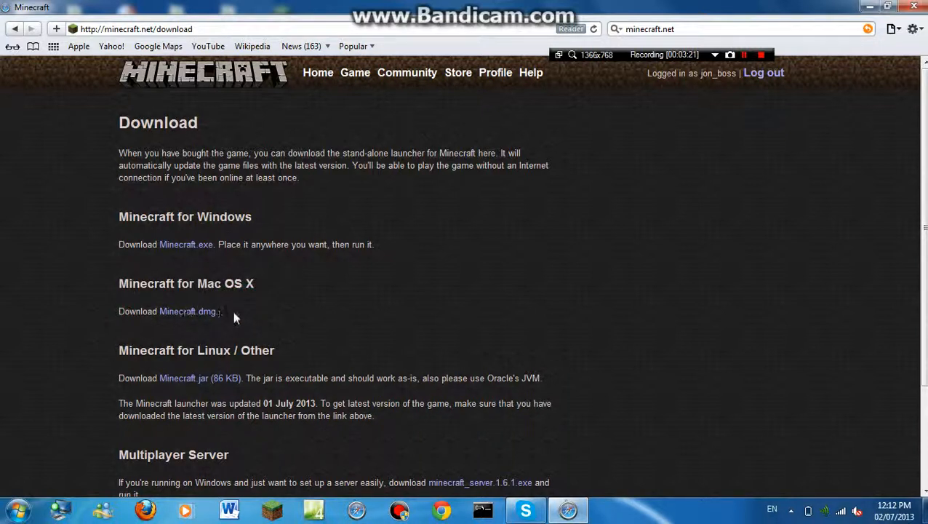
mouse_move(185, 254)
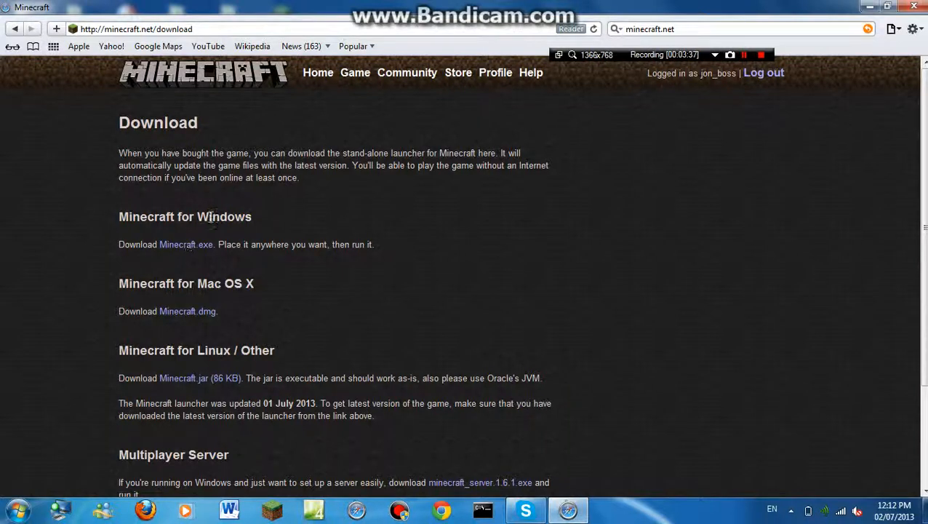
mouse_move(138, 360)
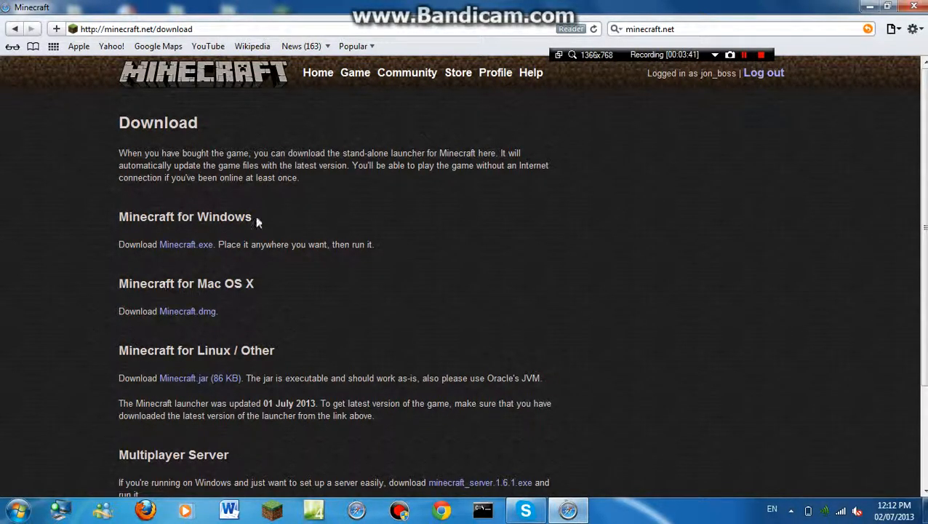
View Safari's Downloads list, Minecraft.exe among 20 downloads, then close it
left_click(893, 29)
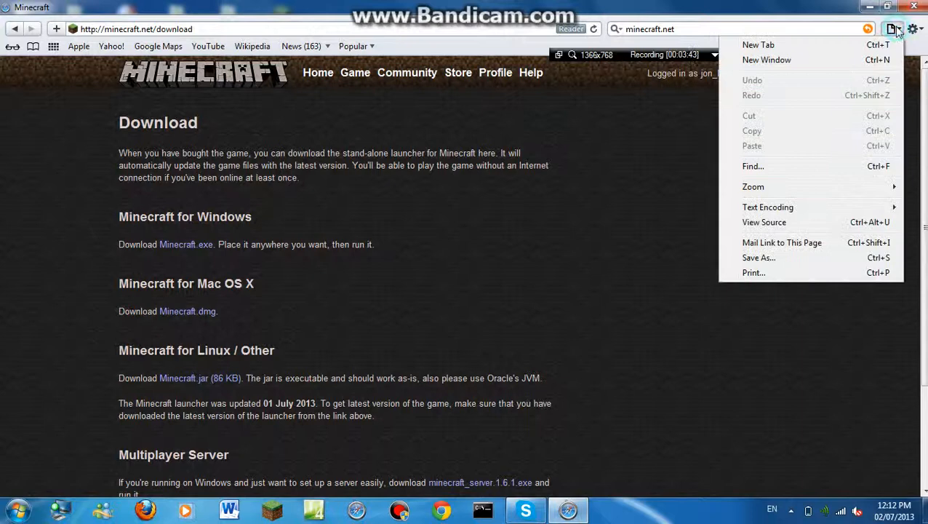
left_click(913, 29)
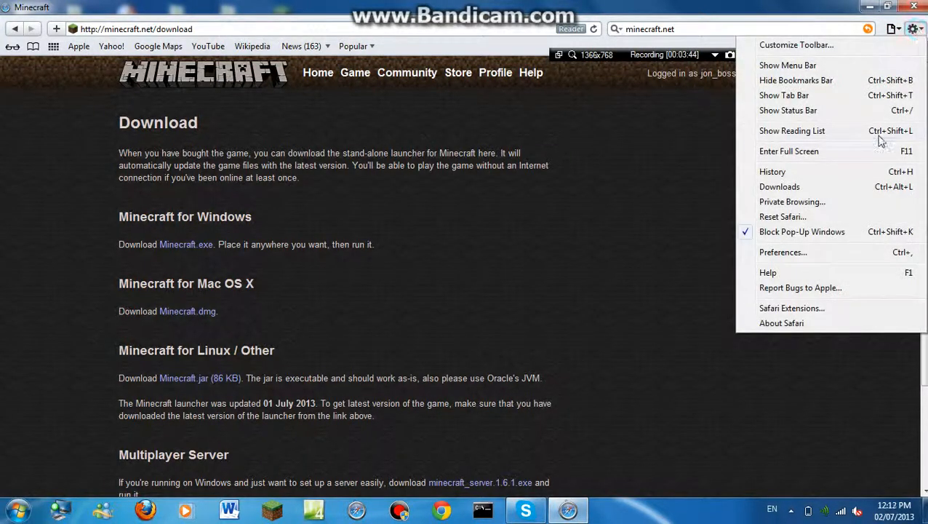
mouse_move(808, 140)
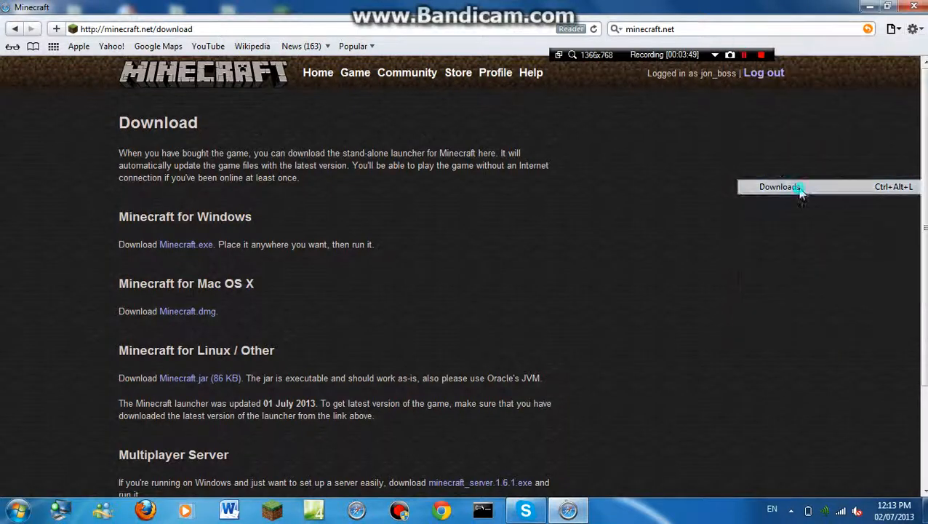
left_click(779, 187)
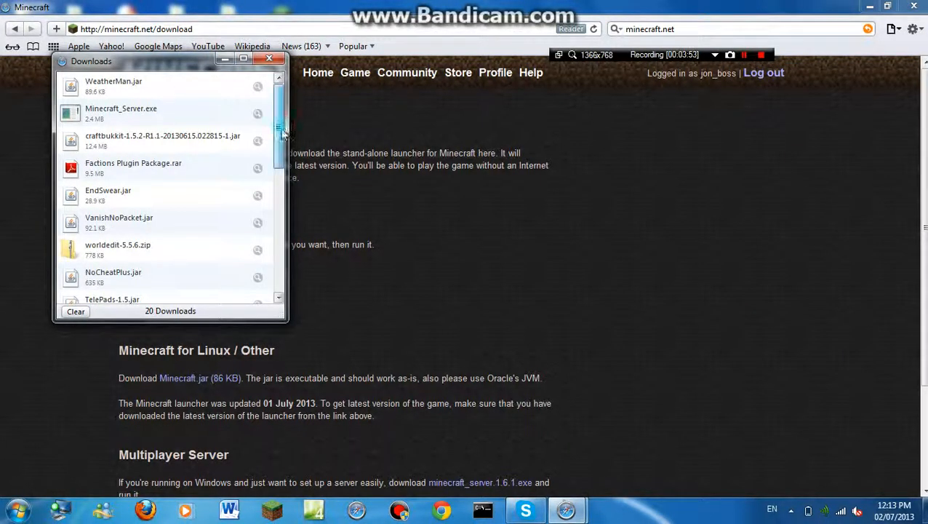
scroll("down", 3)
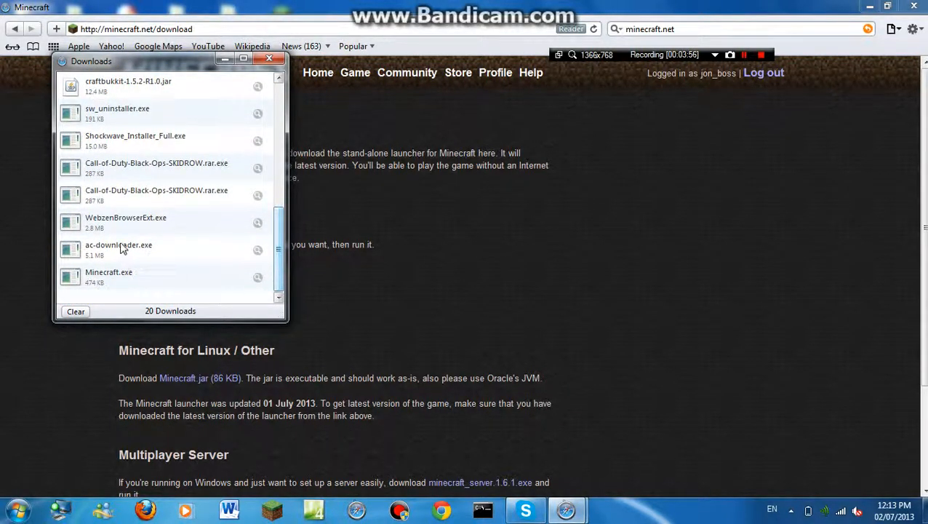
mouse_move(130, 100)
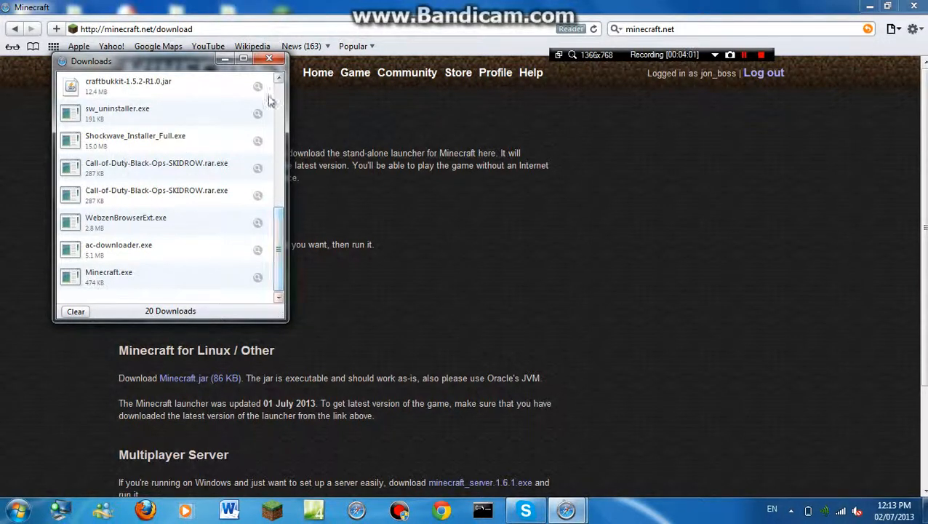
mouse_move(138, 127)
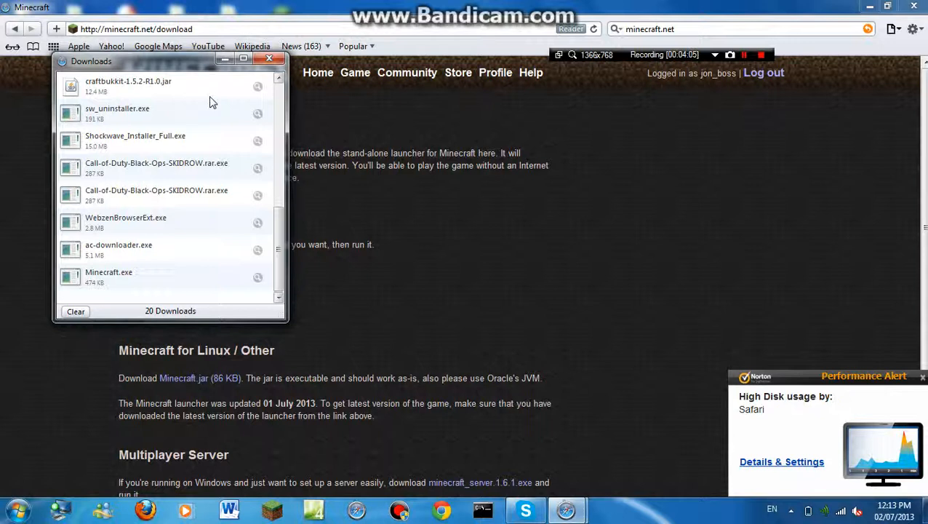
mouse_move(243, 75)
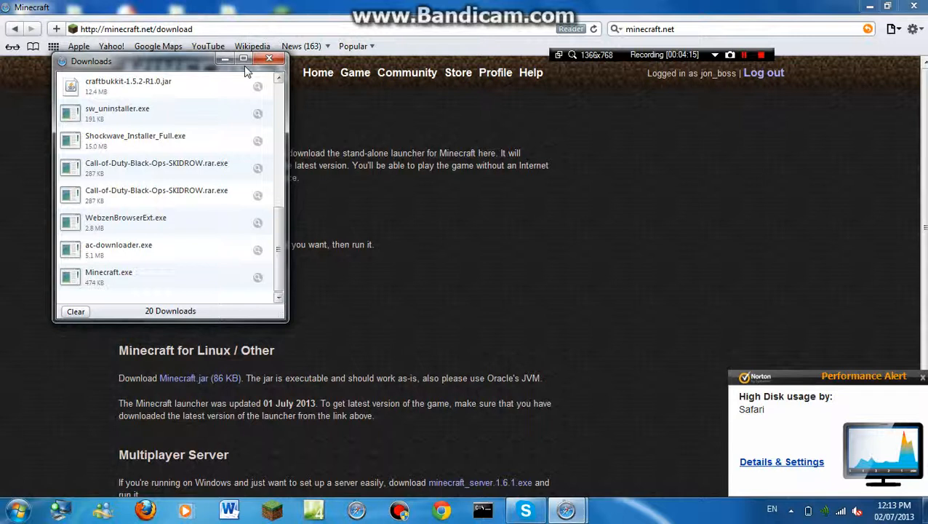
mouse_move(120, 287)
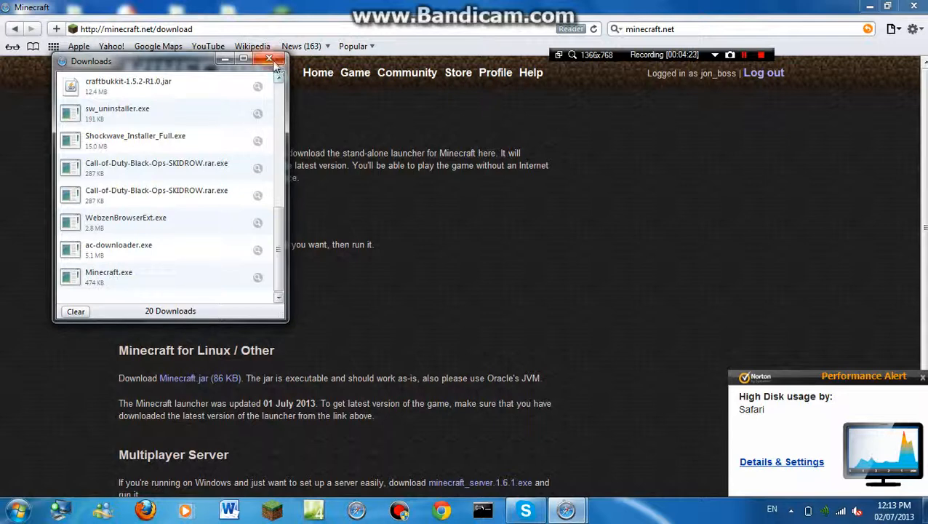
left_click(269, 58)
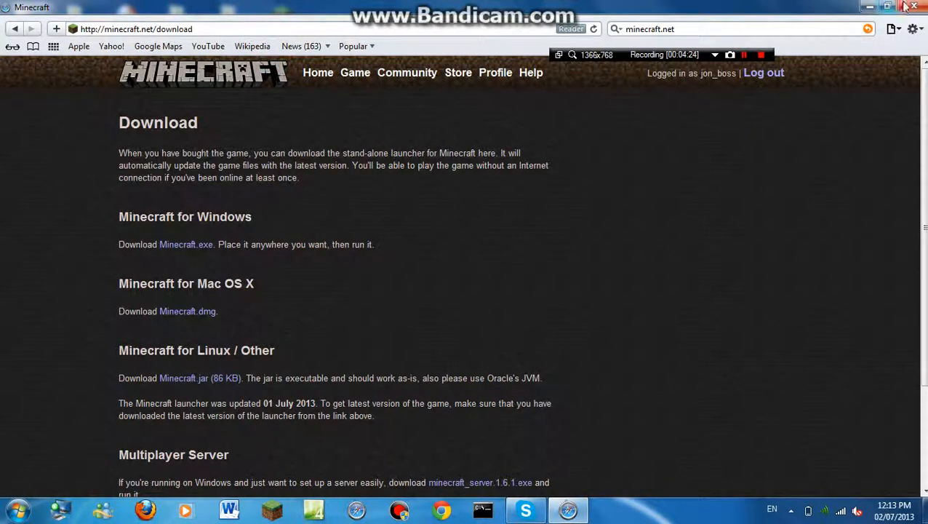
left_click(914, 8)
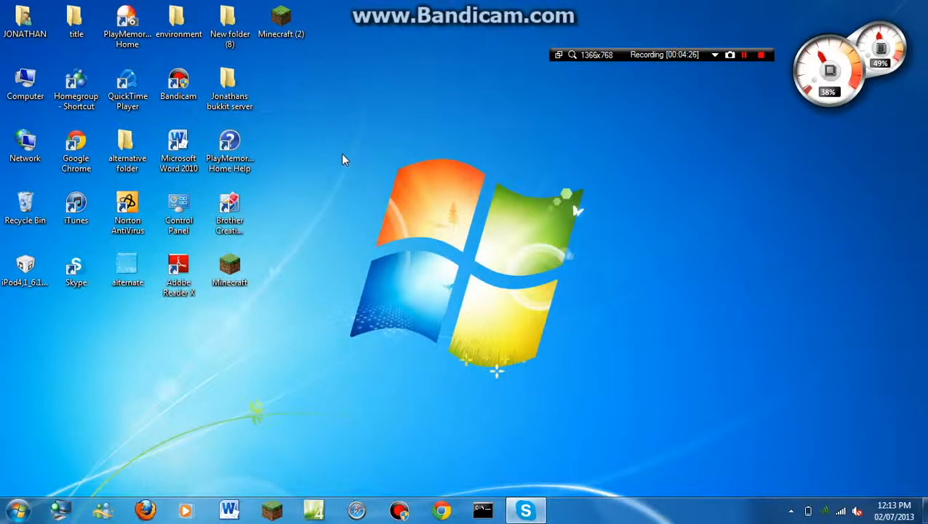
left_click(13, 508)
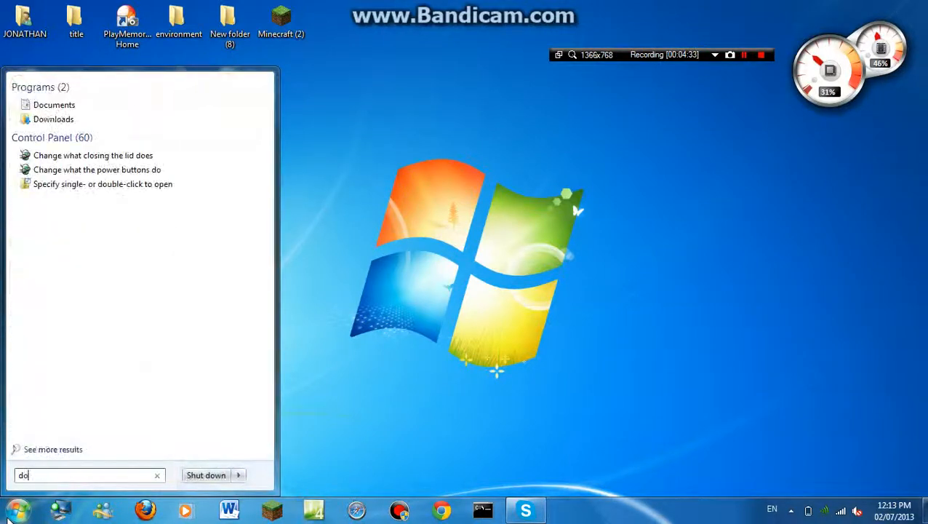
type("downloads li")
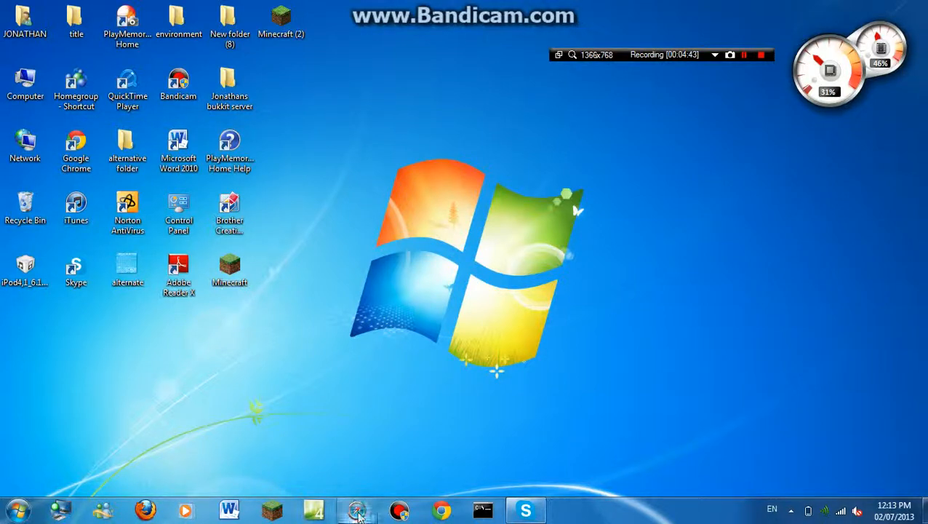
Restore Safari and open its Downloads list, scrolled to Minecraft.exe
left_click(356, 509)
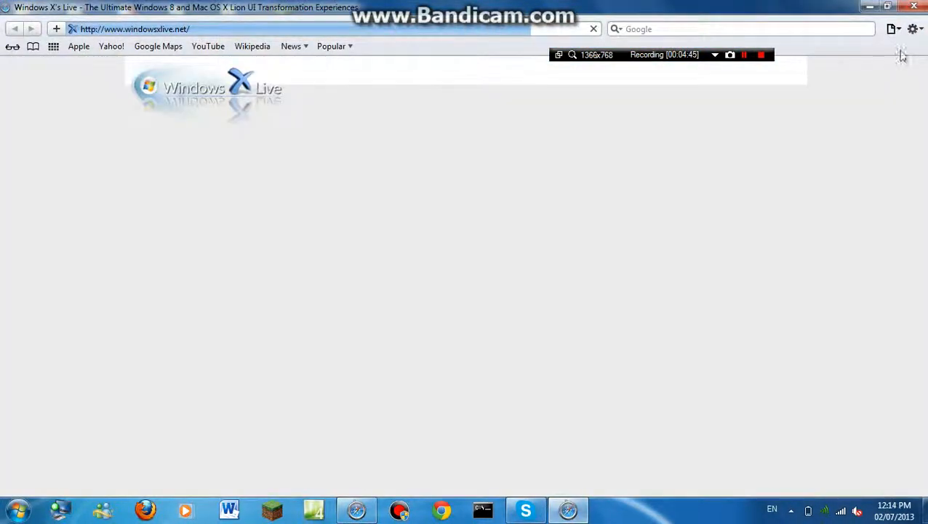
left_click(912, 29)
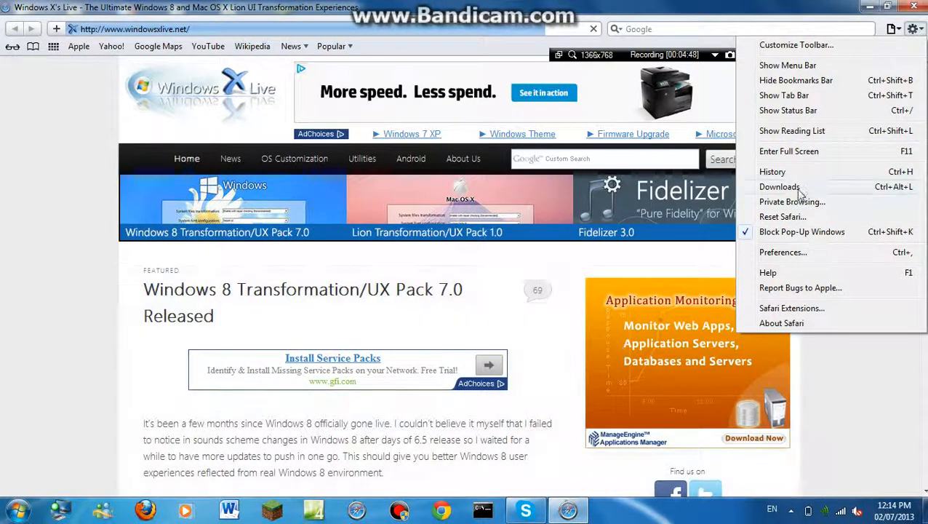
left_click(779, 186)
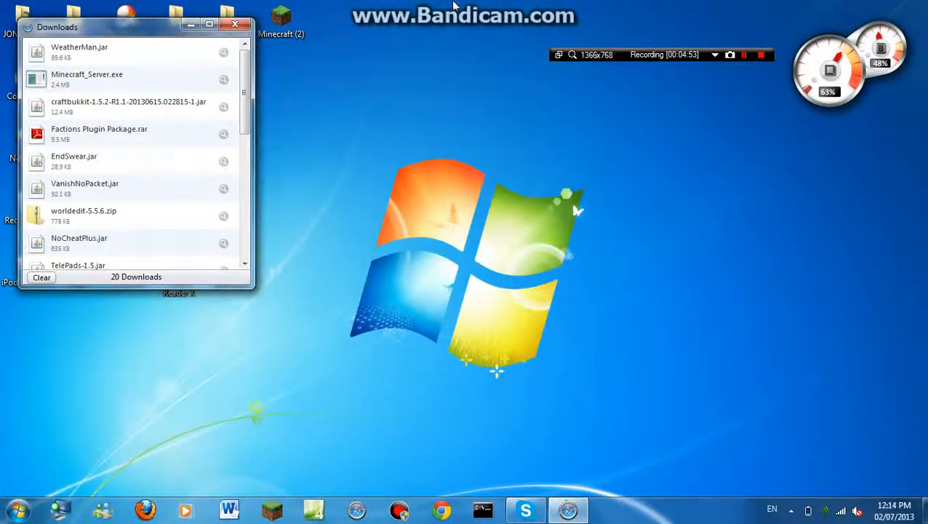
scroll("down", 3)
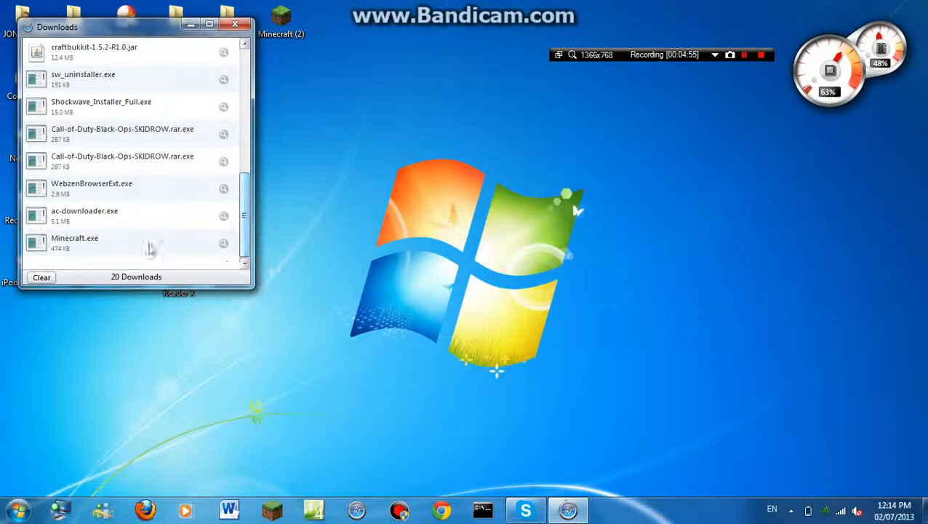
Try showing Minecraft.exe, dismiss the 'moved since you downloaded it' error, and retry
right_click(75, 242)
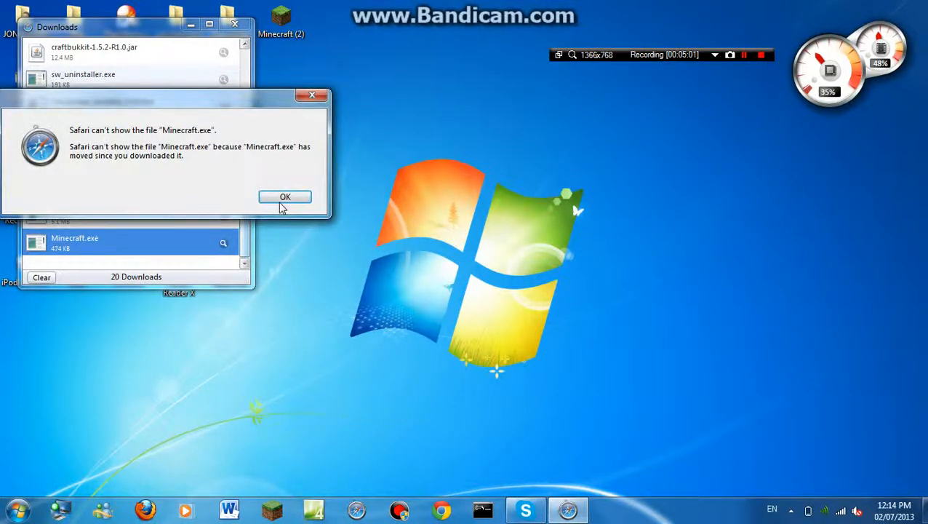
left_click(285, 197)
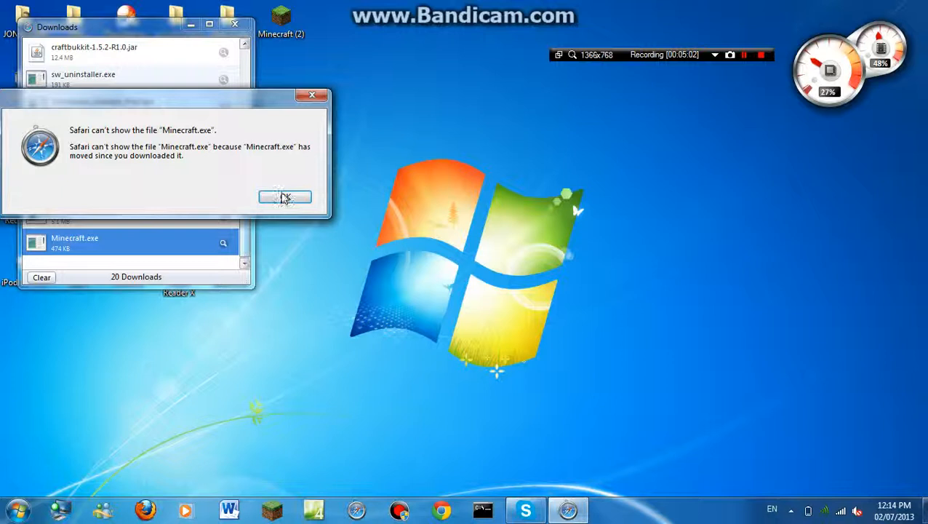
left_click(285, 197)
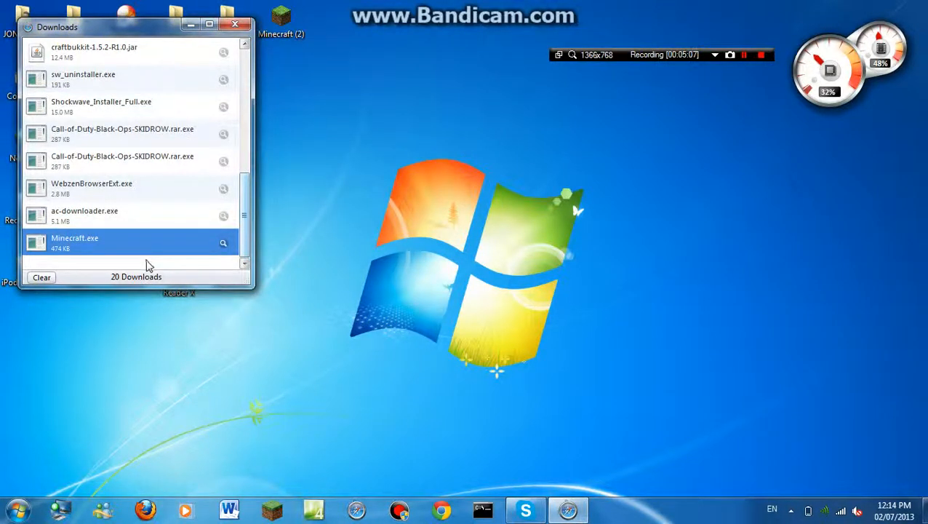
left_click(146, 263)
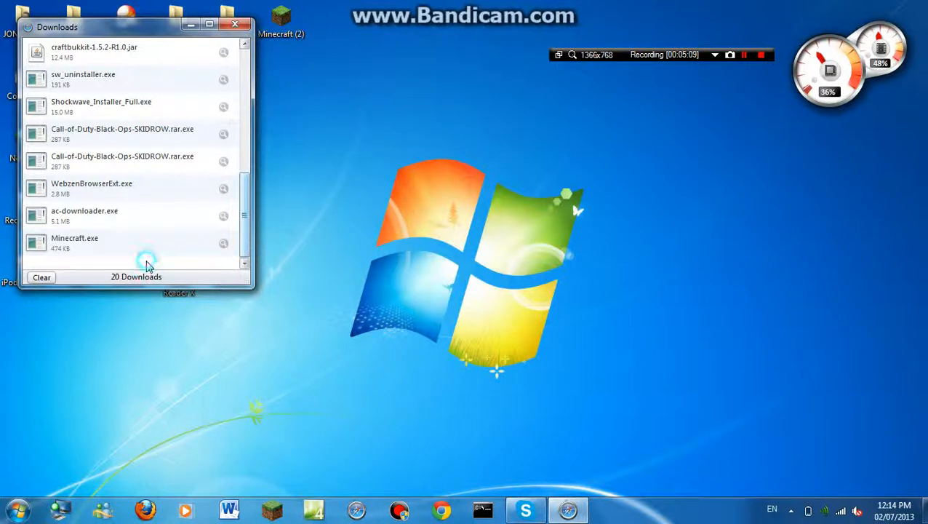
right_click(75, 242)
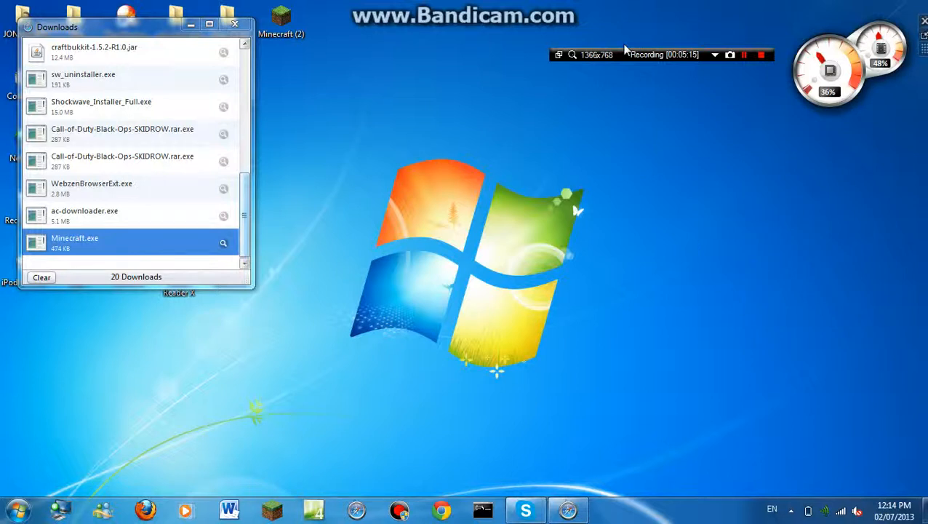
mouse_move(720, 100)
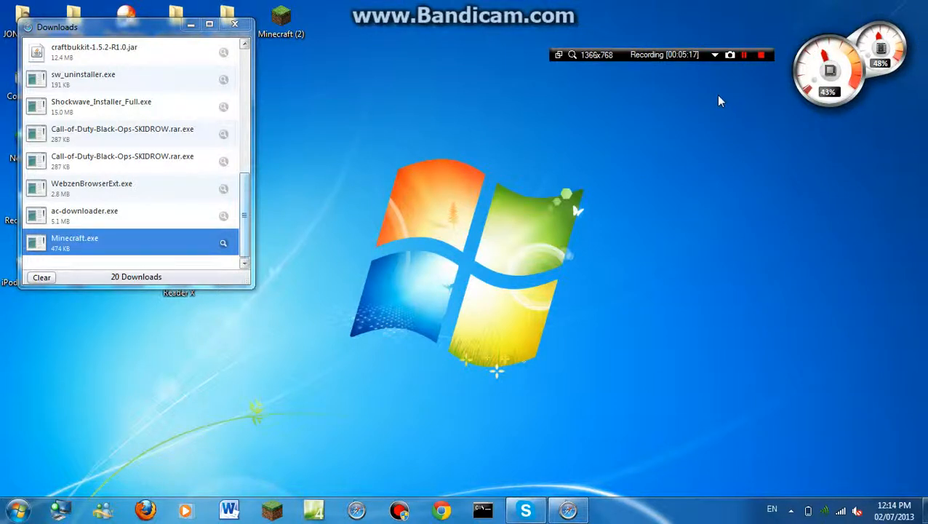
mouse_move(400, 94)
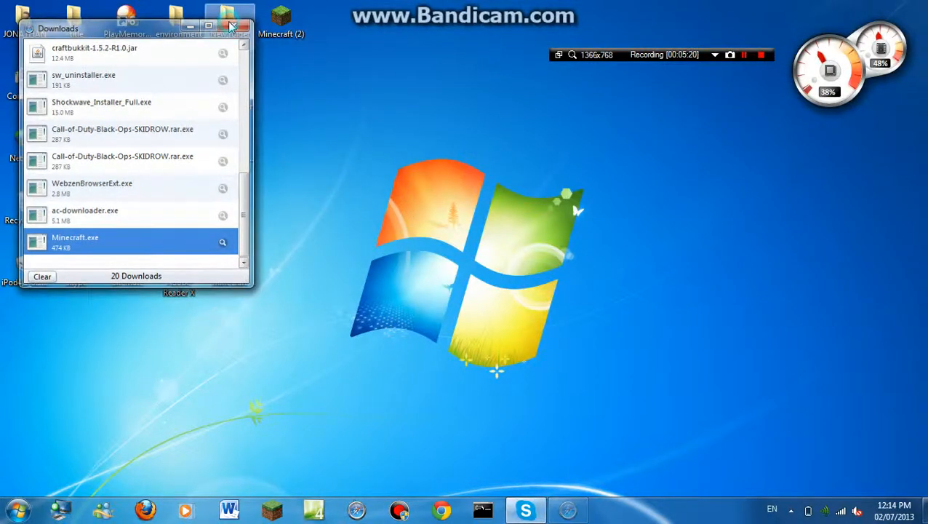
Close Downloads, open Minecraft Launcher 1.0.7, scroll the Update Notes, and Play release 1.6.1
left_click(229, 25)
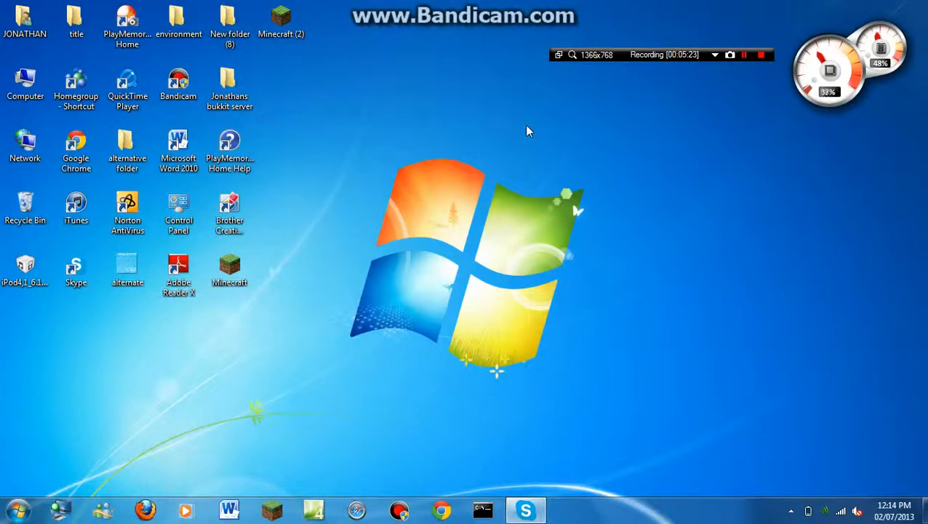
left_click(281, 22)
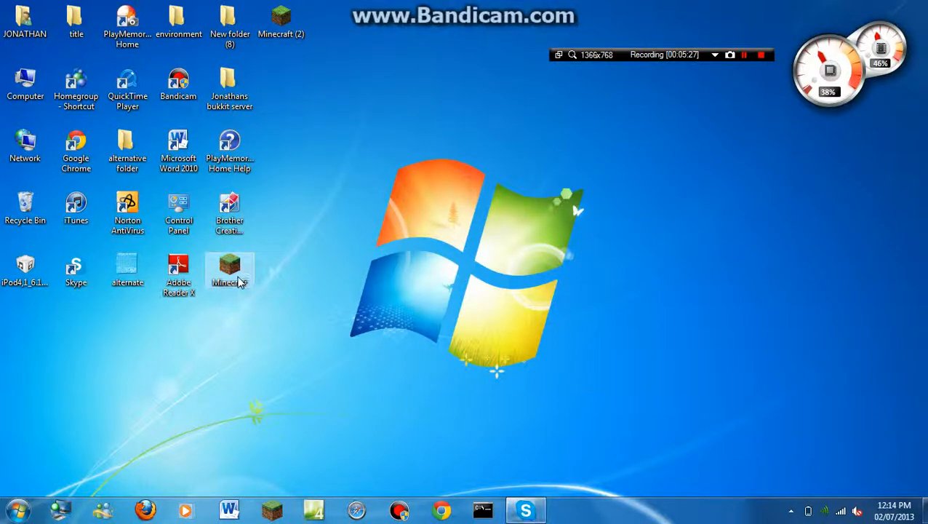
double_click(230, 269)
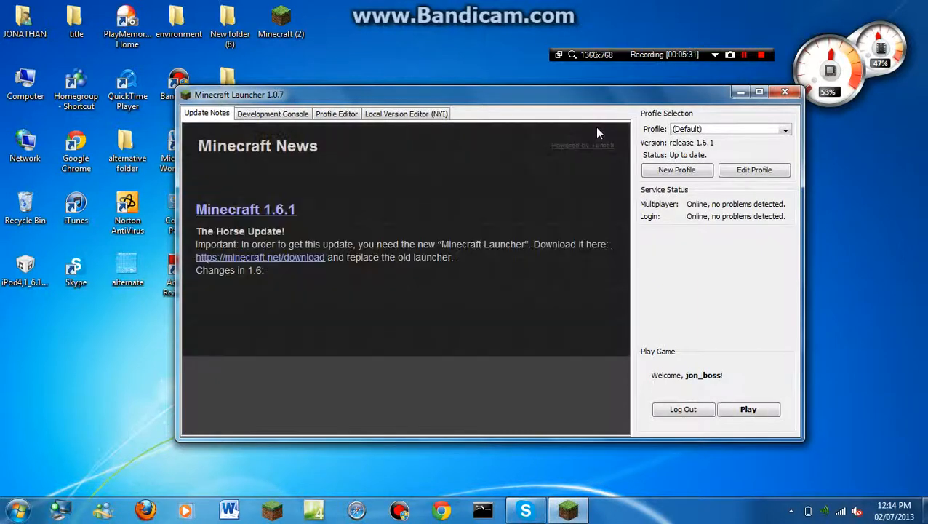
scroll("down", 3)
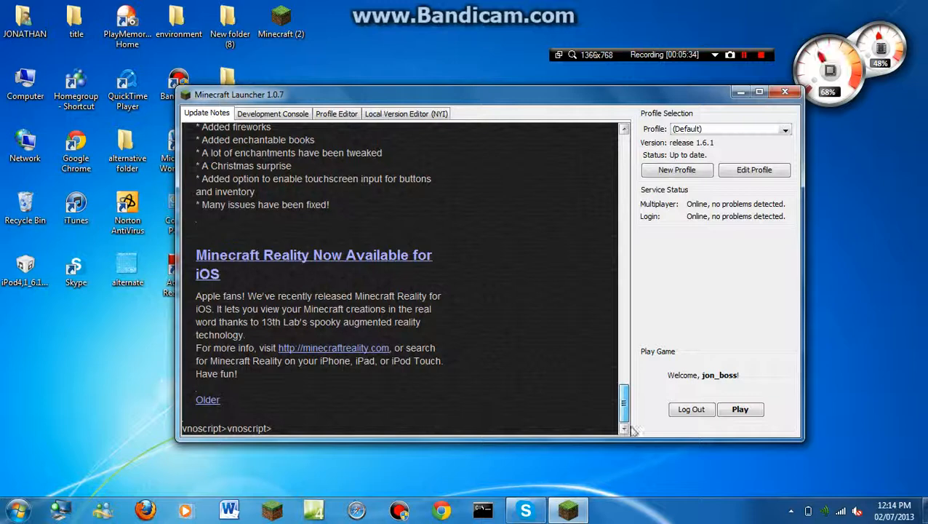
scroll("up", 3)
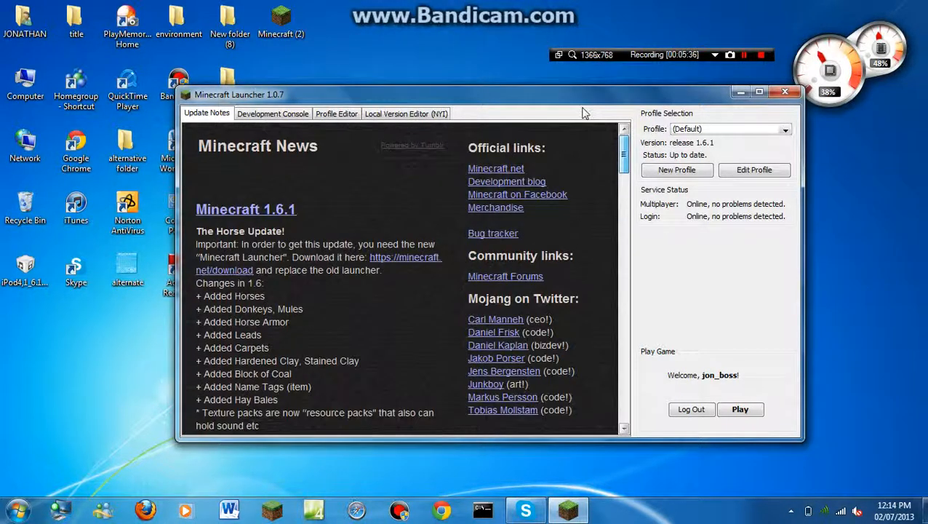
mouse_move(755, 169)
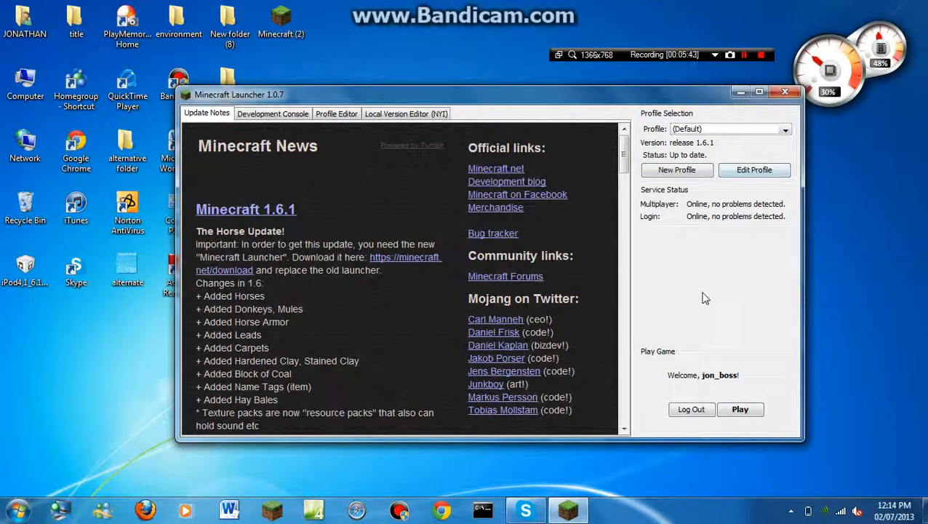
left_click(740, 409)
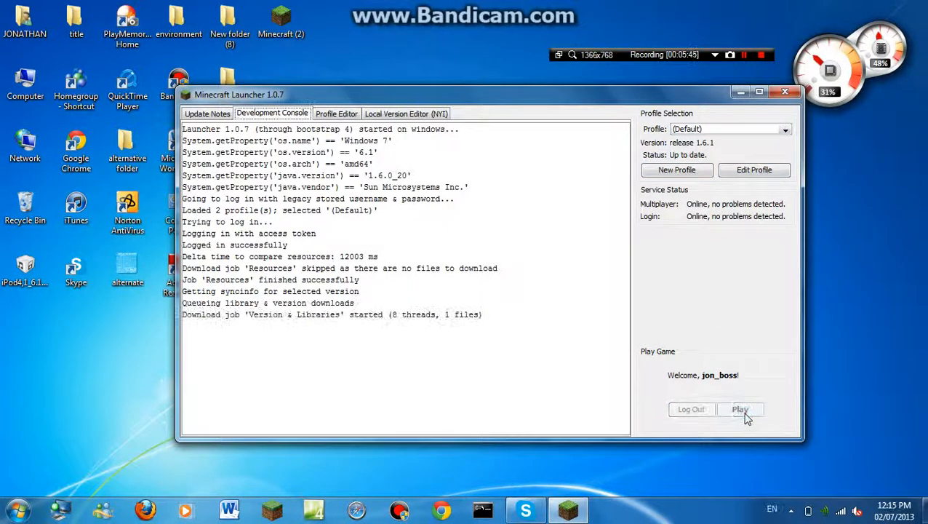
Close the Minecraft Launcher once Minecraft 1.6.1 has started
left_click(740, 409)
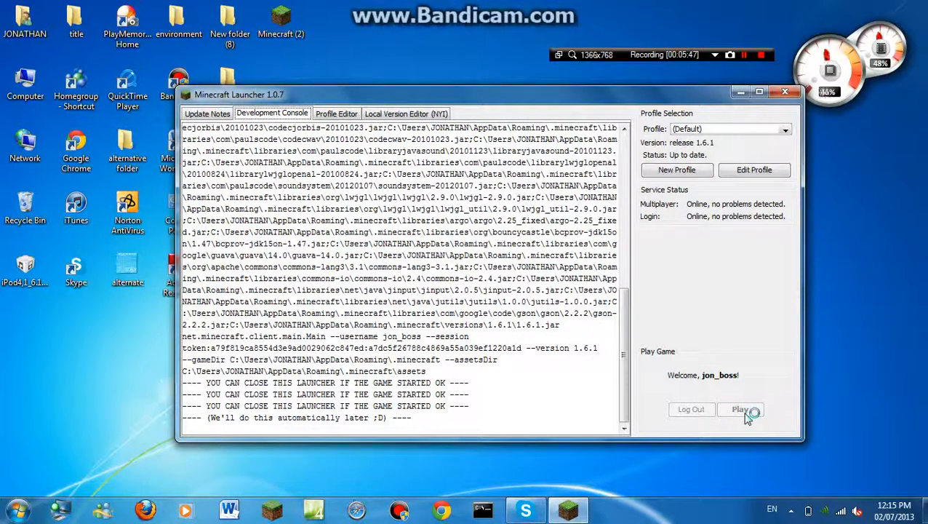
left_click(740, 408)
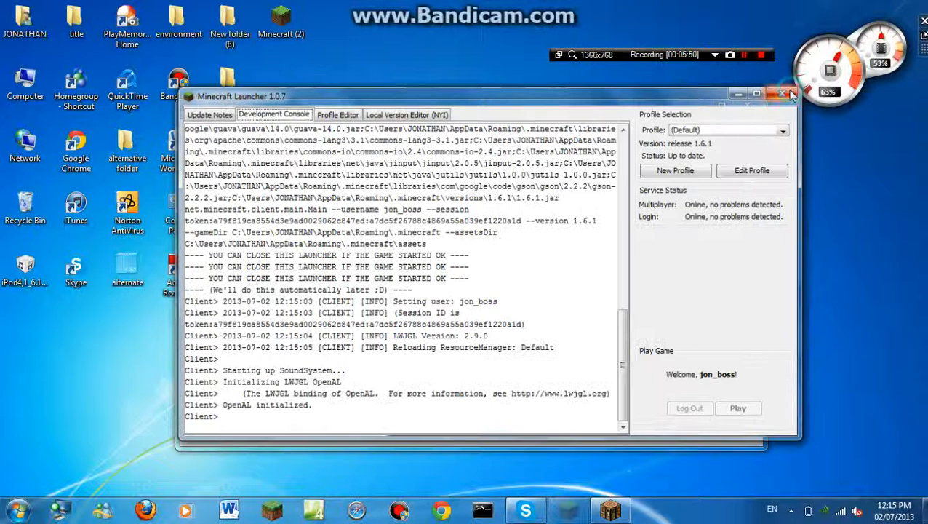
left_click(738, 407)
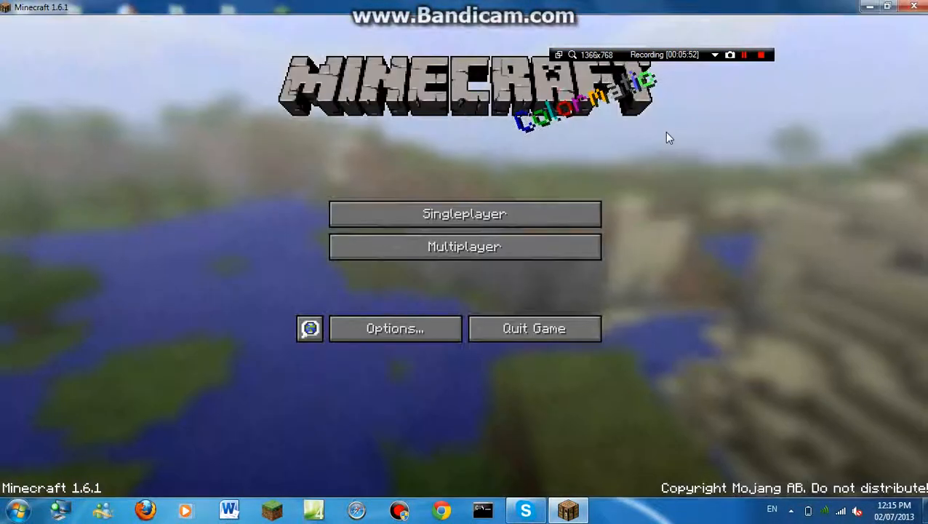
mouse_move(611, 62)
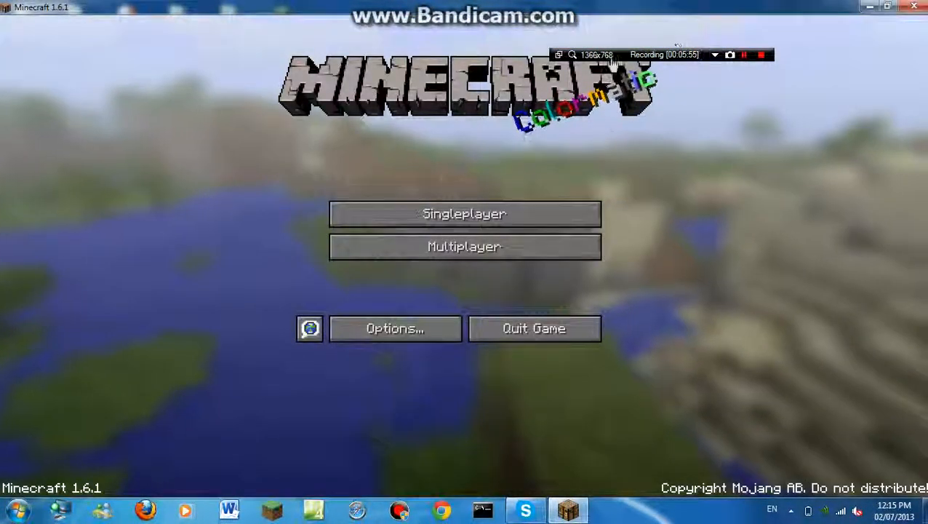
mouse_move(515, 254)
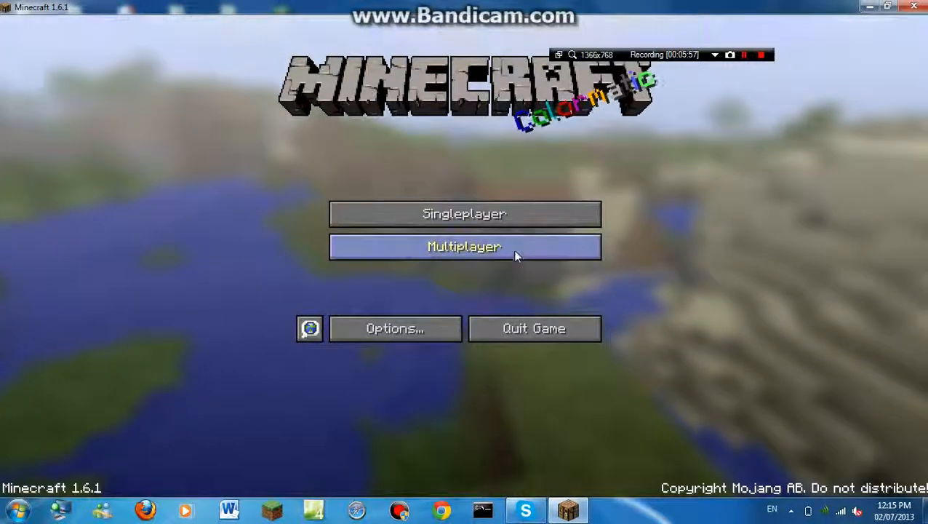
Open the Singleplayer world list, then cancel back to the title screen
left_click(464, 213)
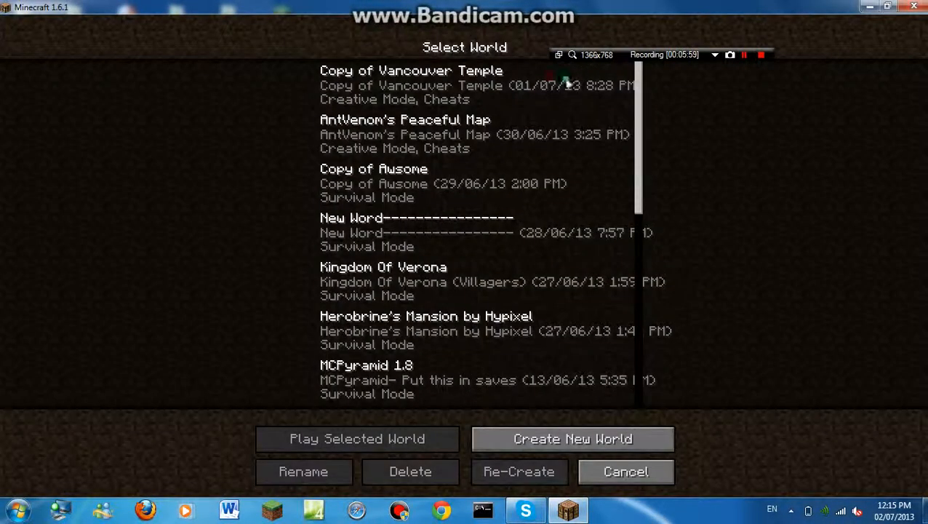
left_click(466, 83)
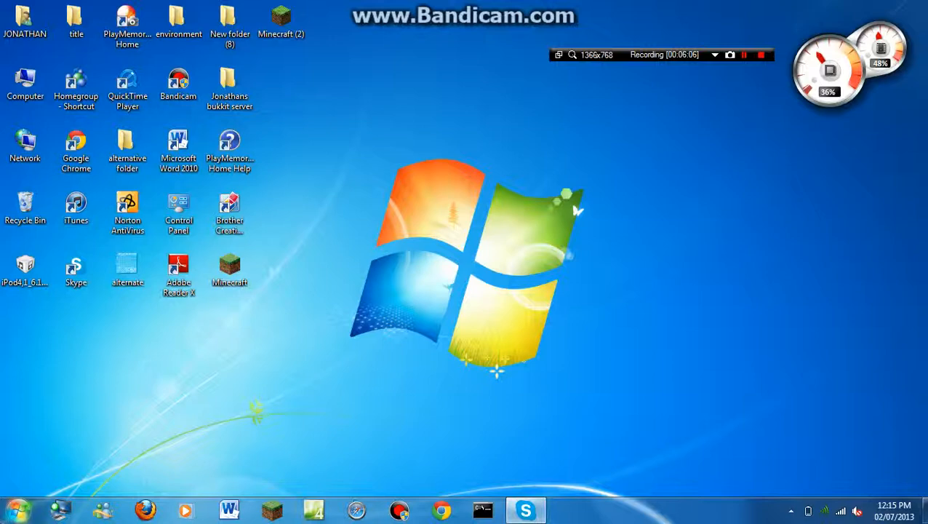
Run 'appdata' from the Run dialog to open the AppData folder
left_click(14, 509)
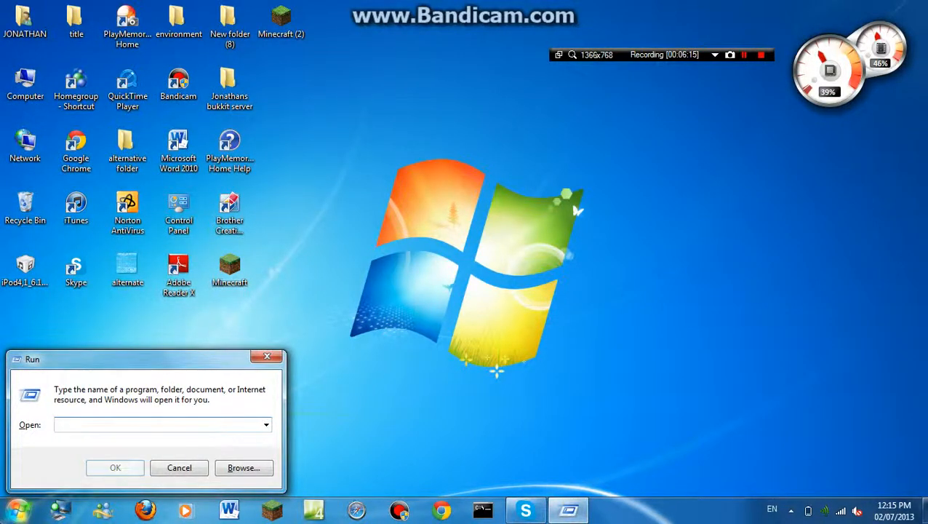
type("appdata")
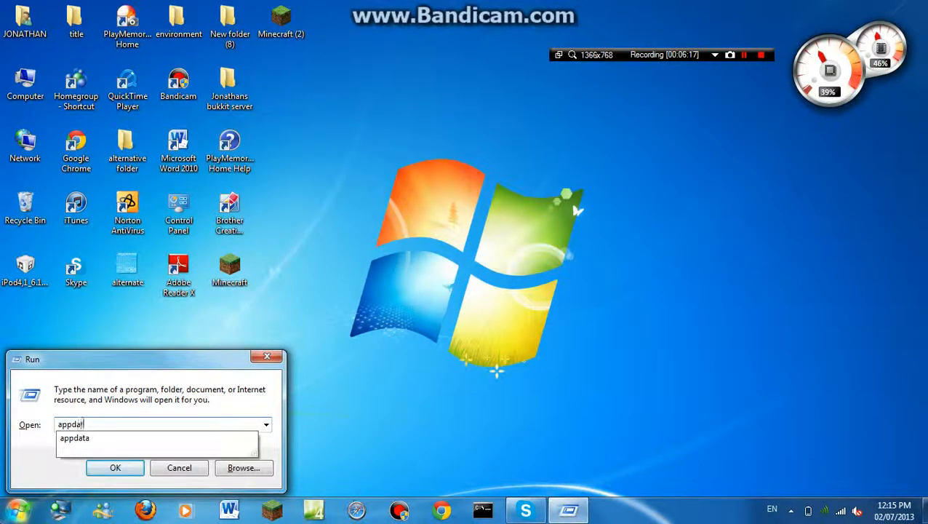
left_click(115, 467)
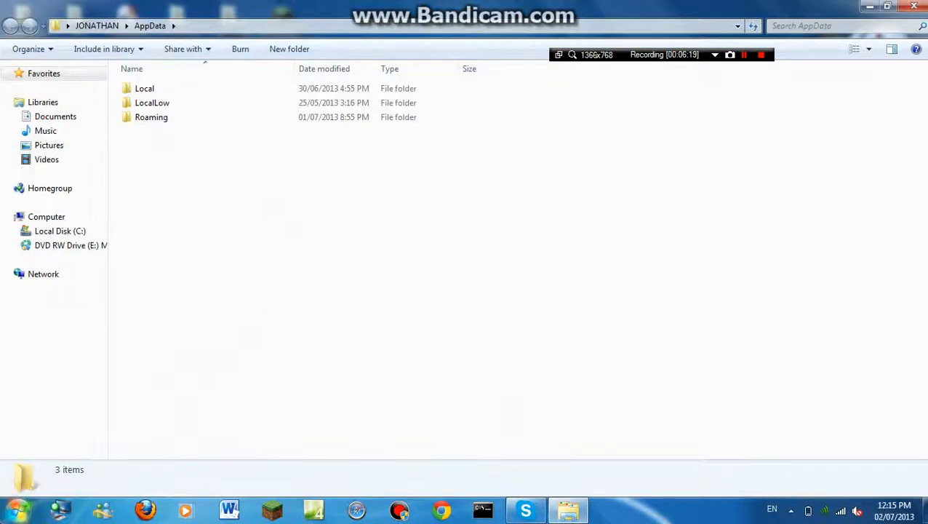
Navigate Roaming > .minecraft > bin in Explorer
double_click(152, 117)
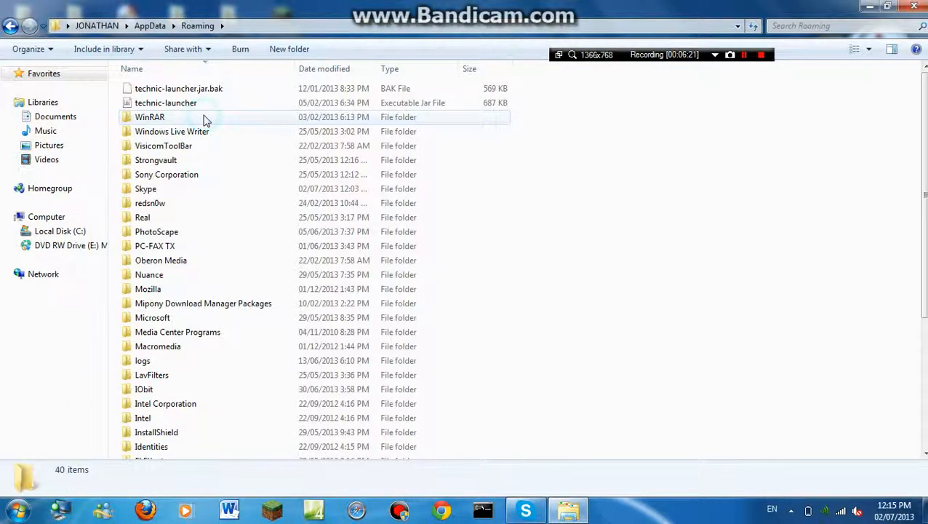
scroll("down", 3)
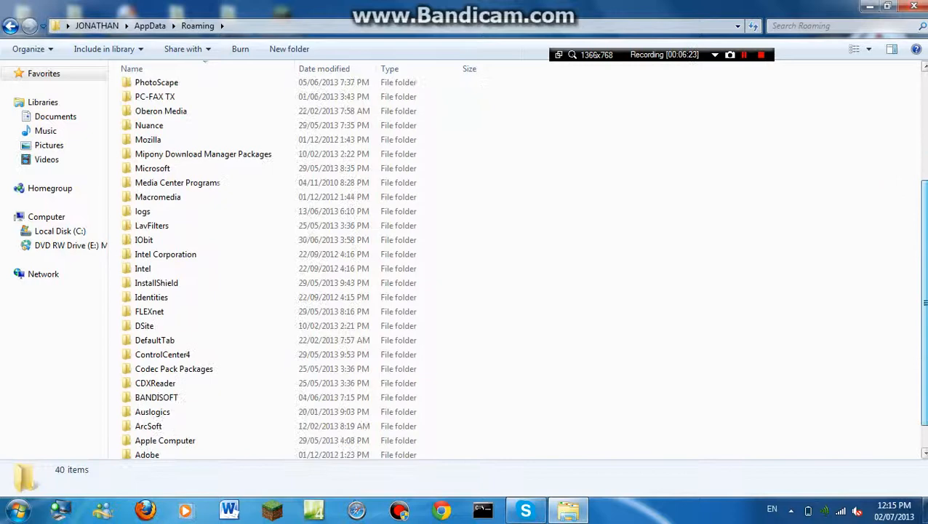
scroll("down", 3)
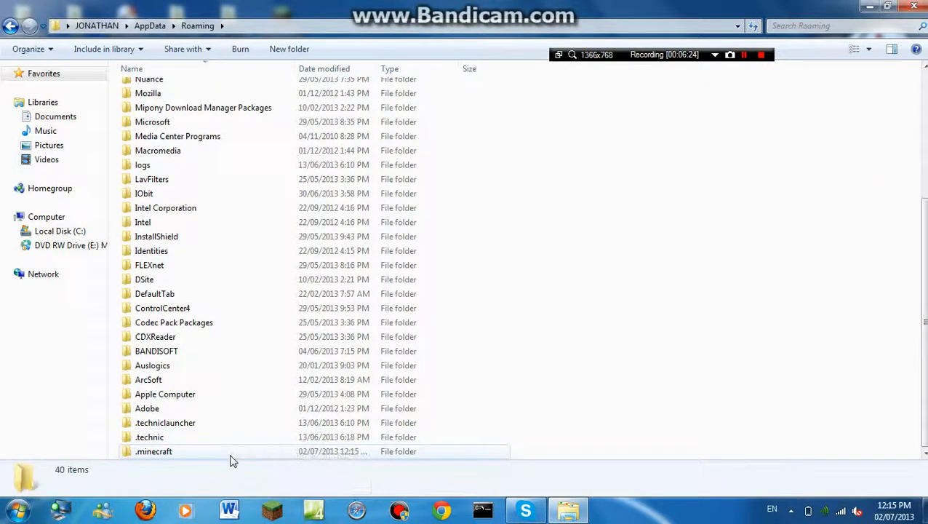
double_click(154, 451)
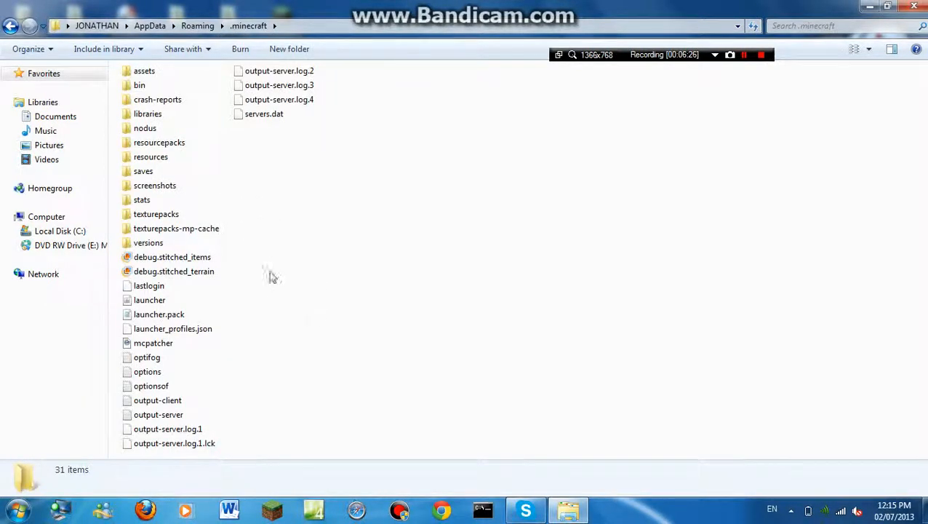
mouse_move(158, 313)
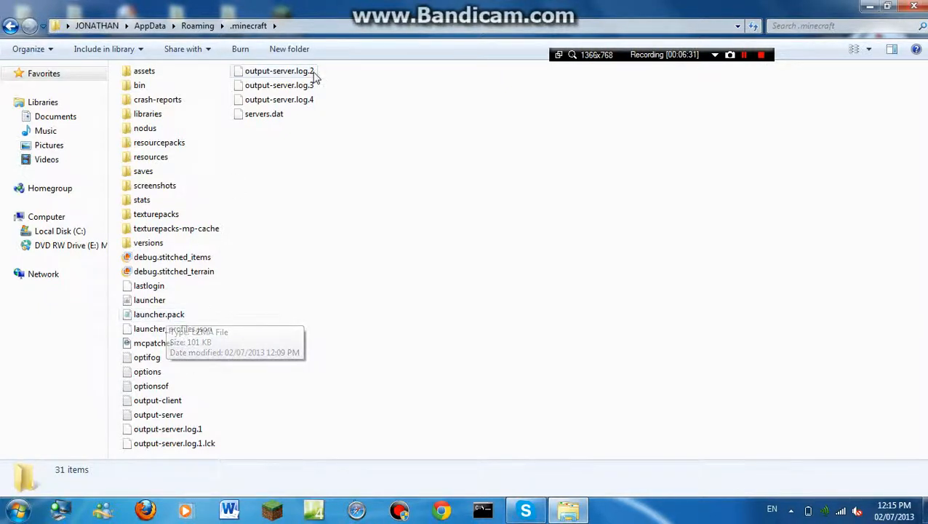
mouse_move(151, 142)
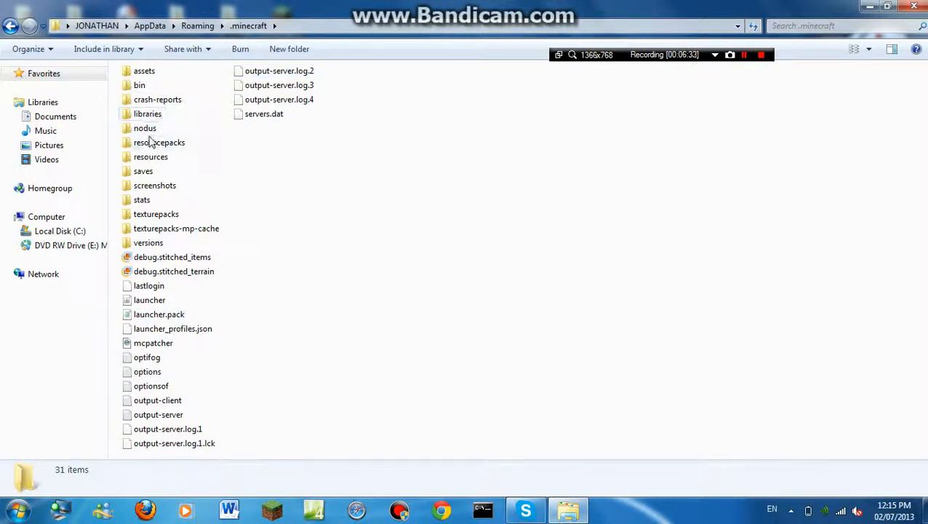
mouse_move(139, 85)
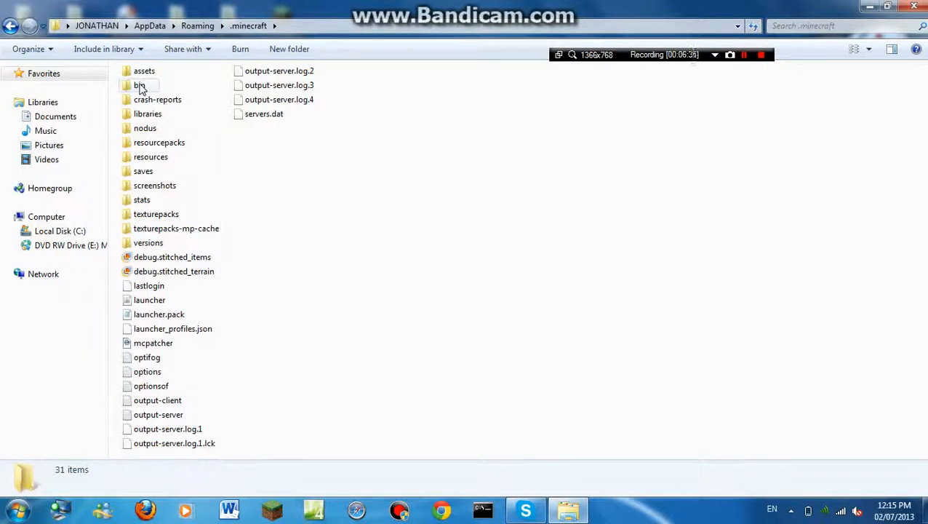
right_click(139, 85)
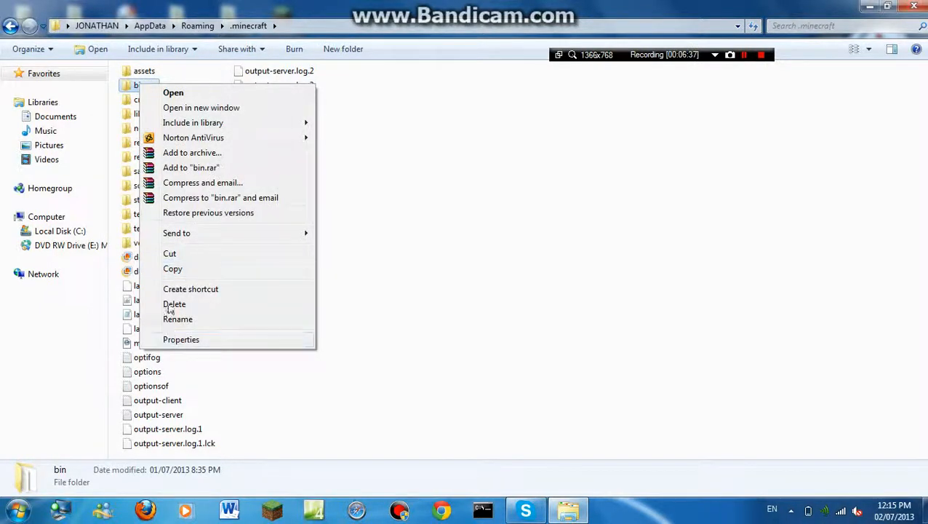
mouse_move(218, 167)
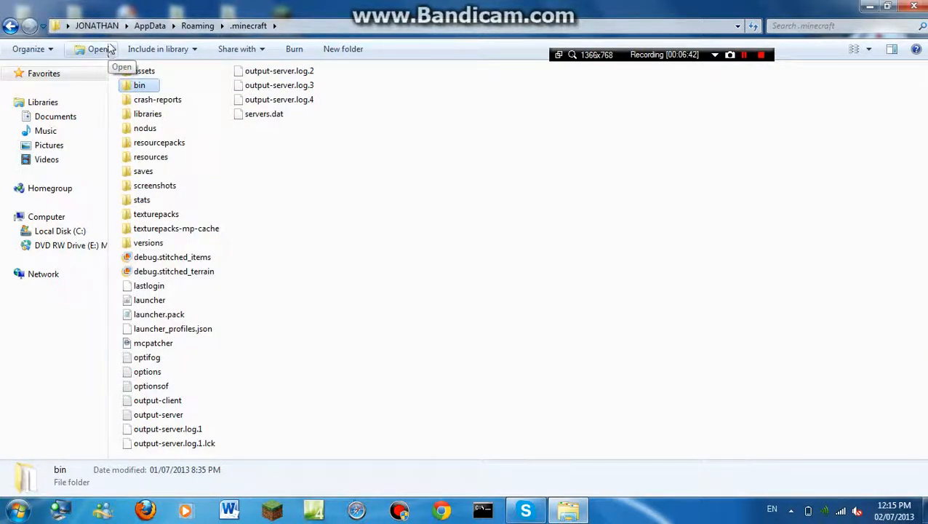
double_click(139, 85)
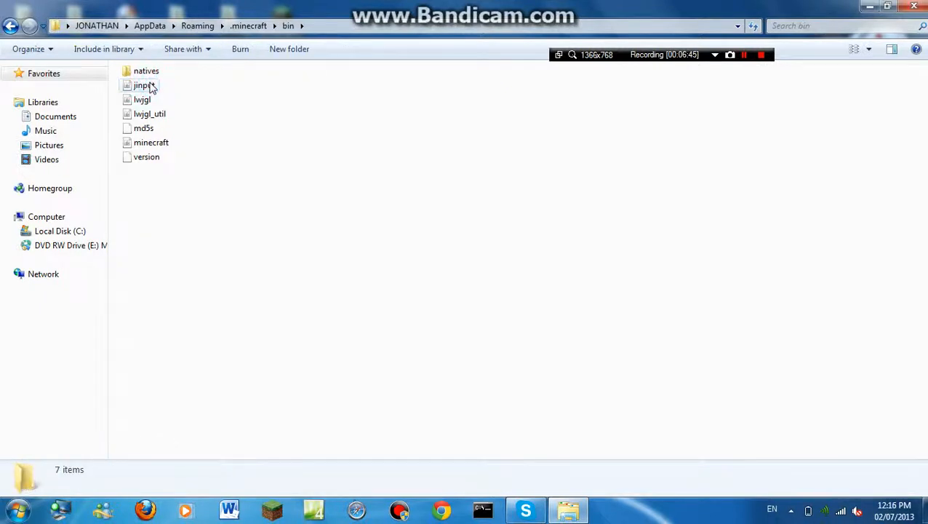
Open minecraft.jar with WinRAR archiver from the Open dropdown
left_click(151, 142)
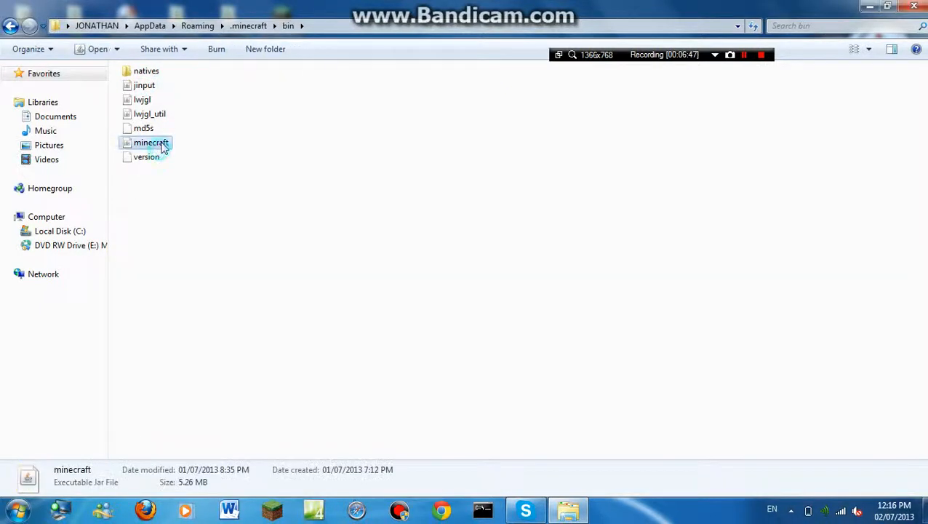
left_click(116, 49)
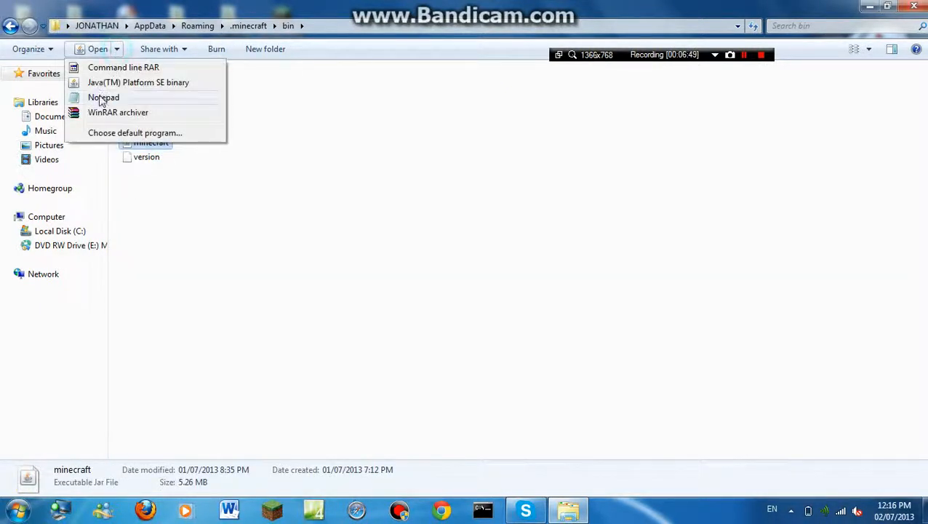
left_click(118, 112)
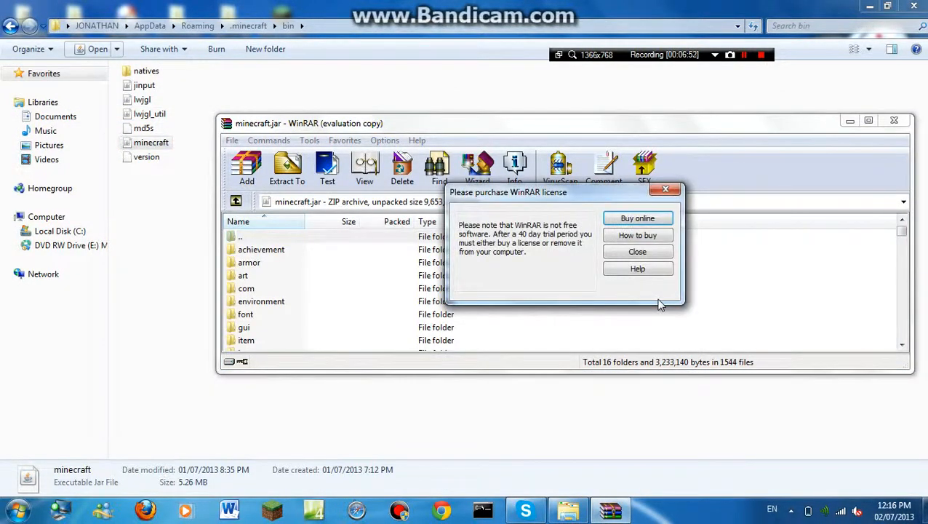
Dismiss the WinRAR license reminder and close the minecraft.jar archive window
left_click(637, 250)
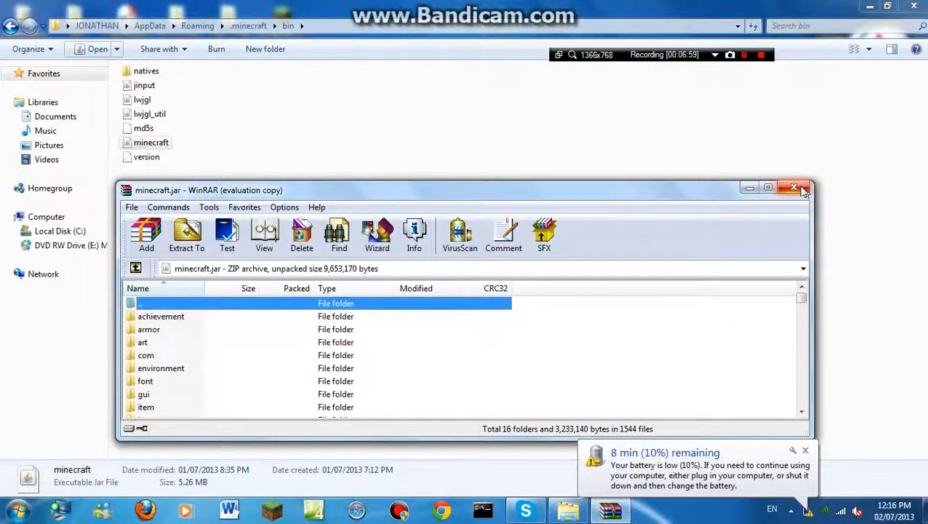
left_click(794, 188)
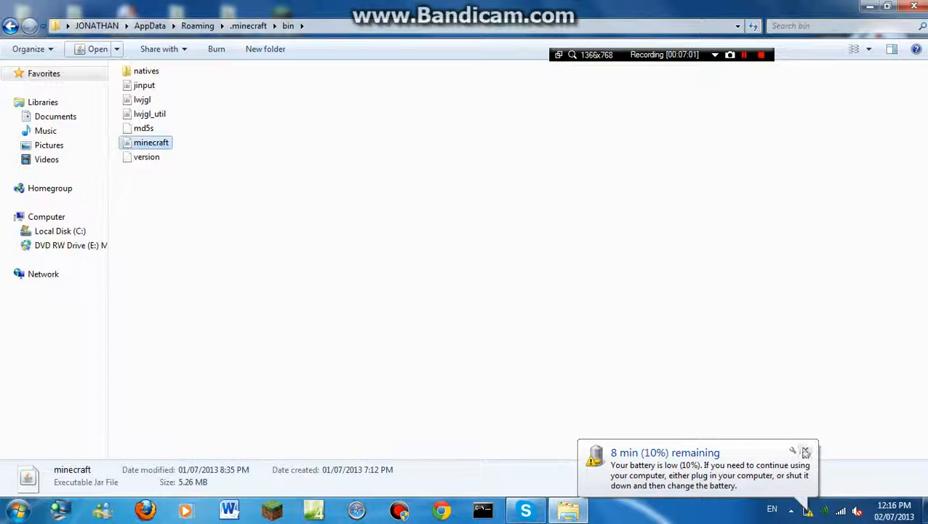
Close the low-battery notification balloon over the bin folder window
left_click(805, 451)
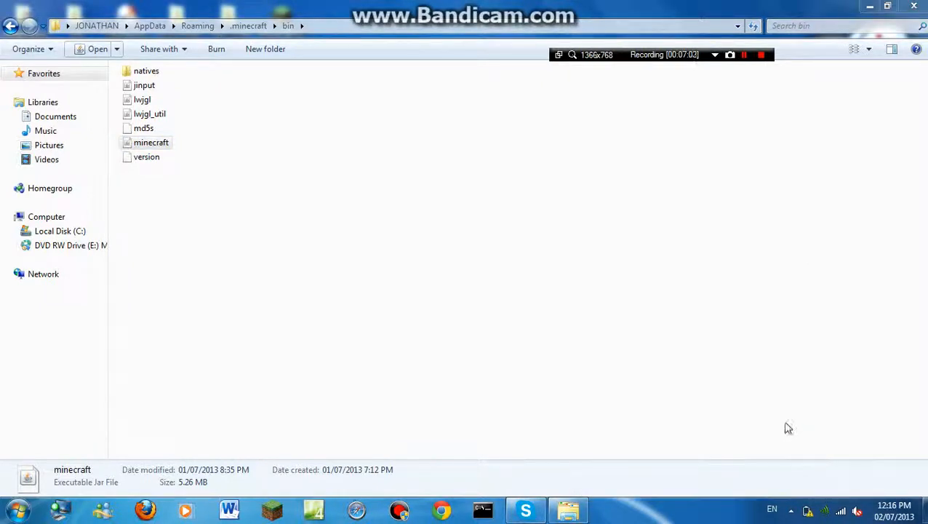
mouse_move(775, 121)
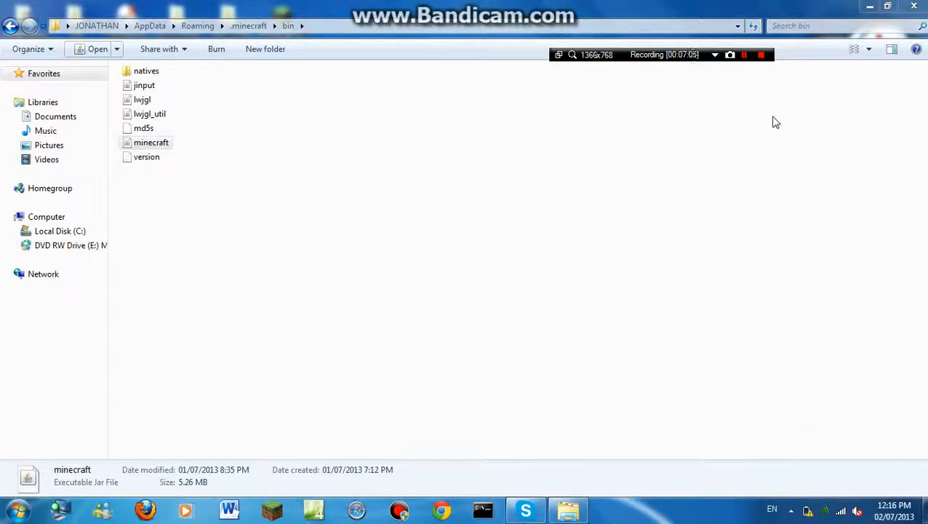
mouse_move(560, 55)
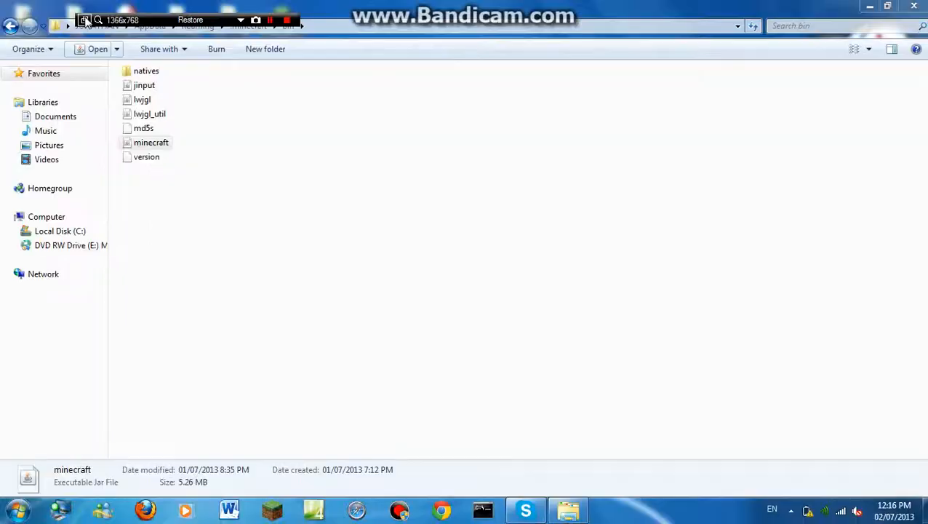
left_click(269, 20)
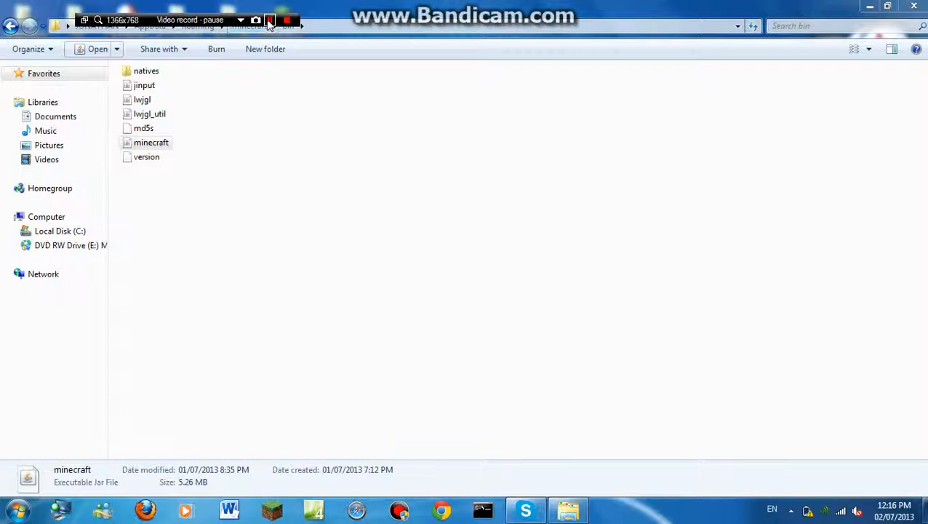
left_click(270, 20)
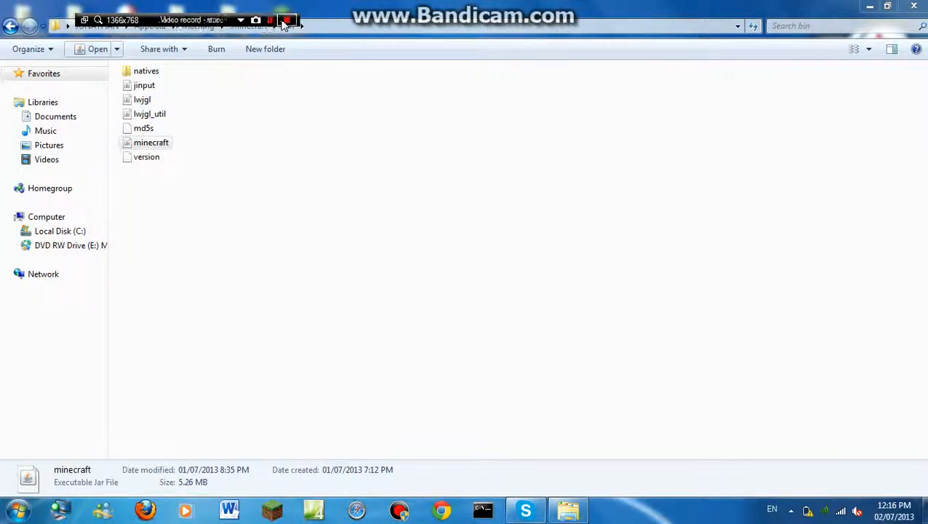